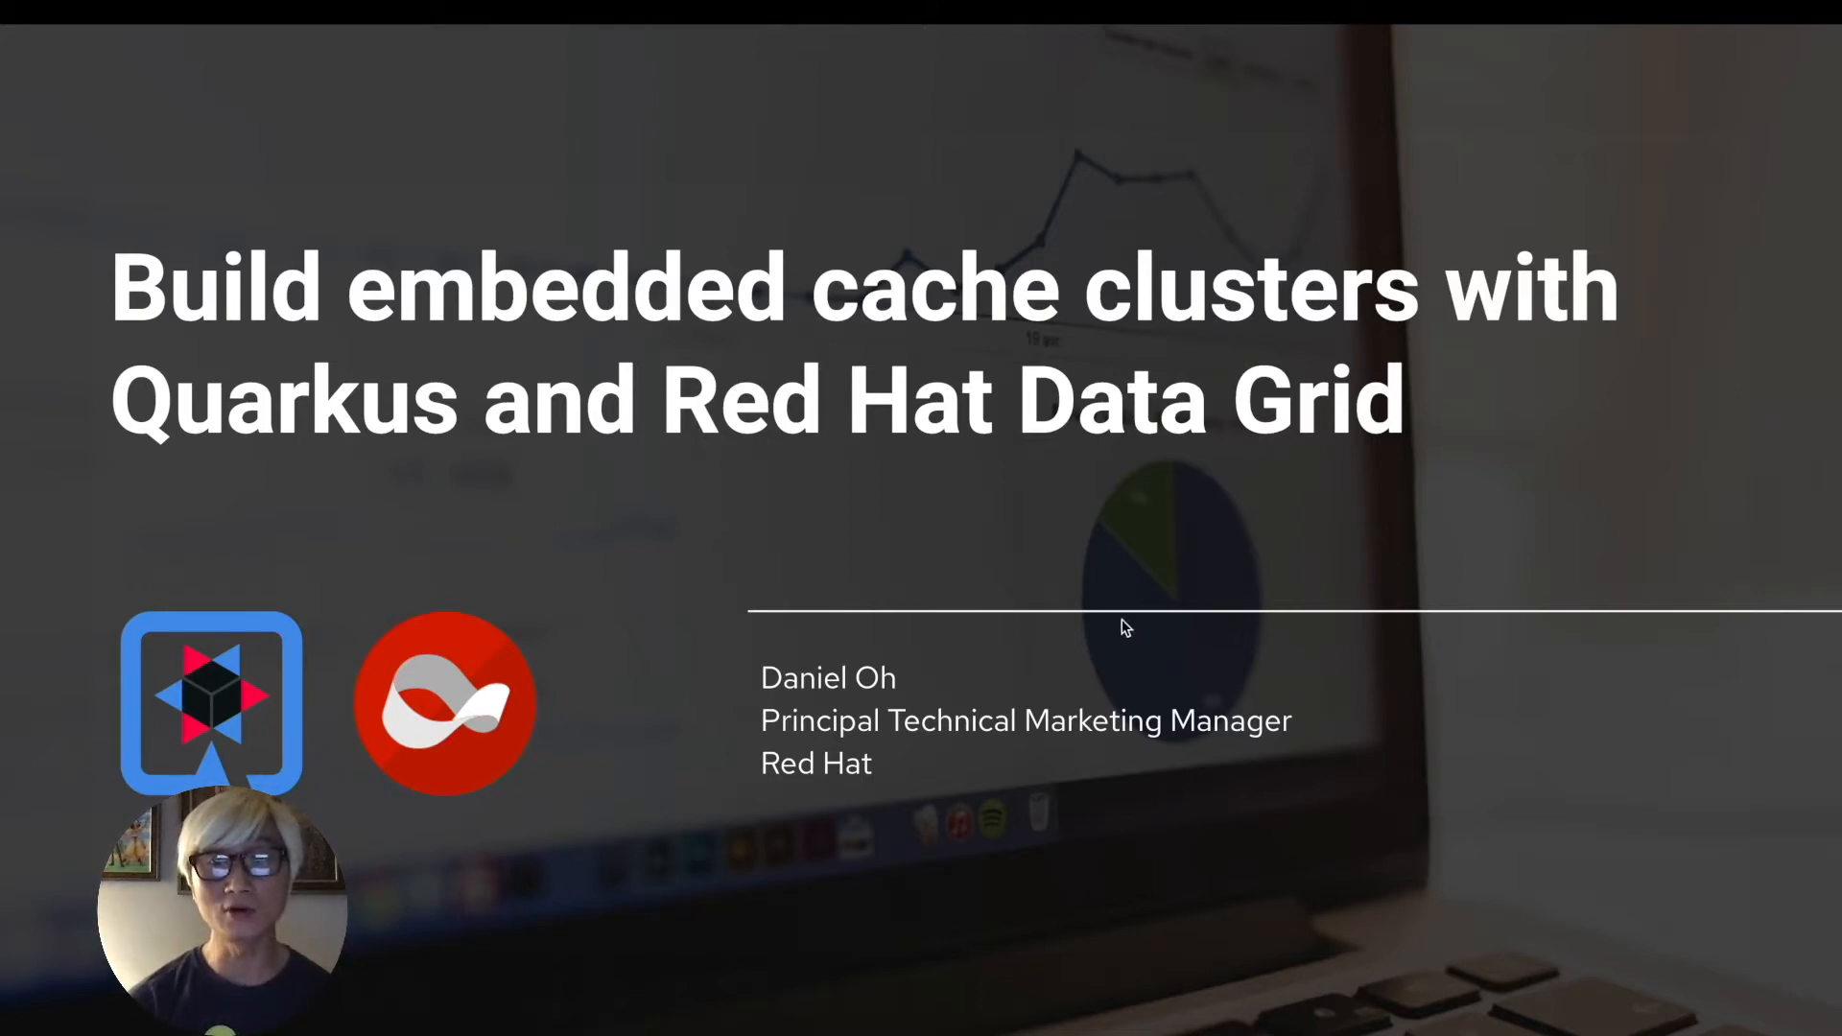
mouse_move(1047, 554)
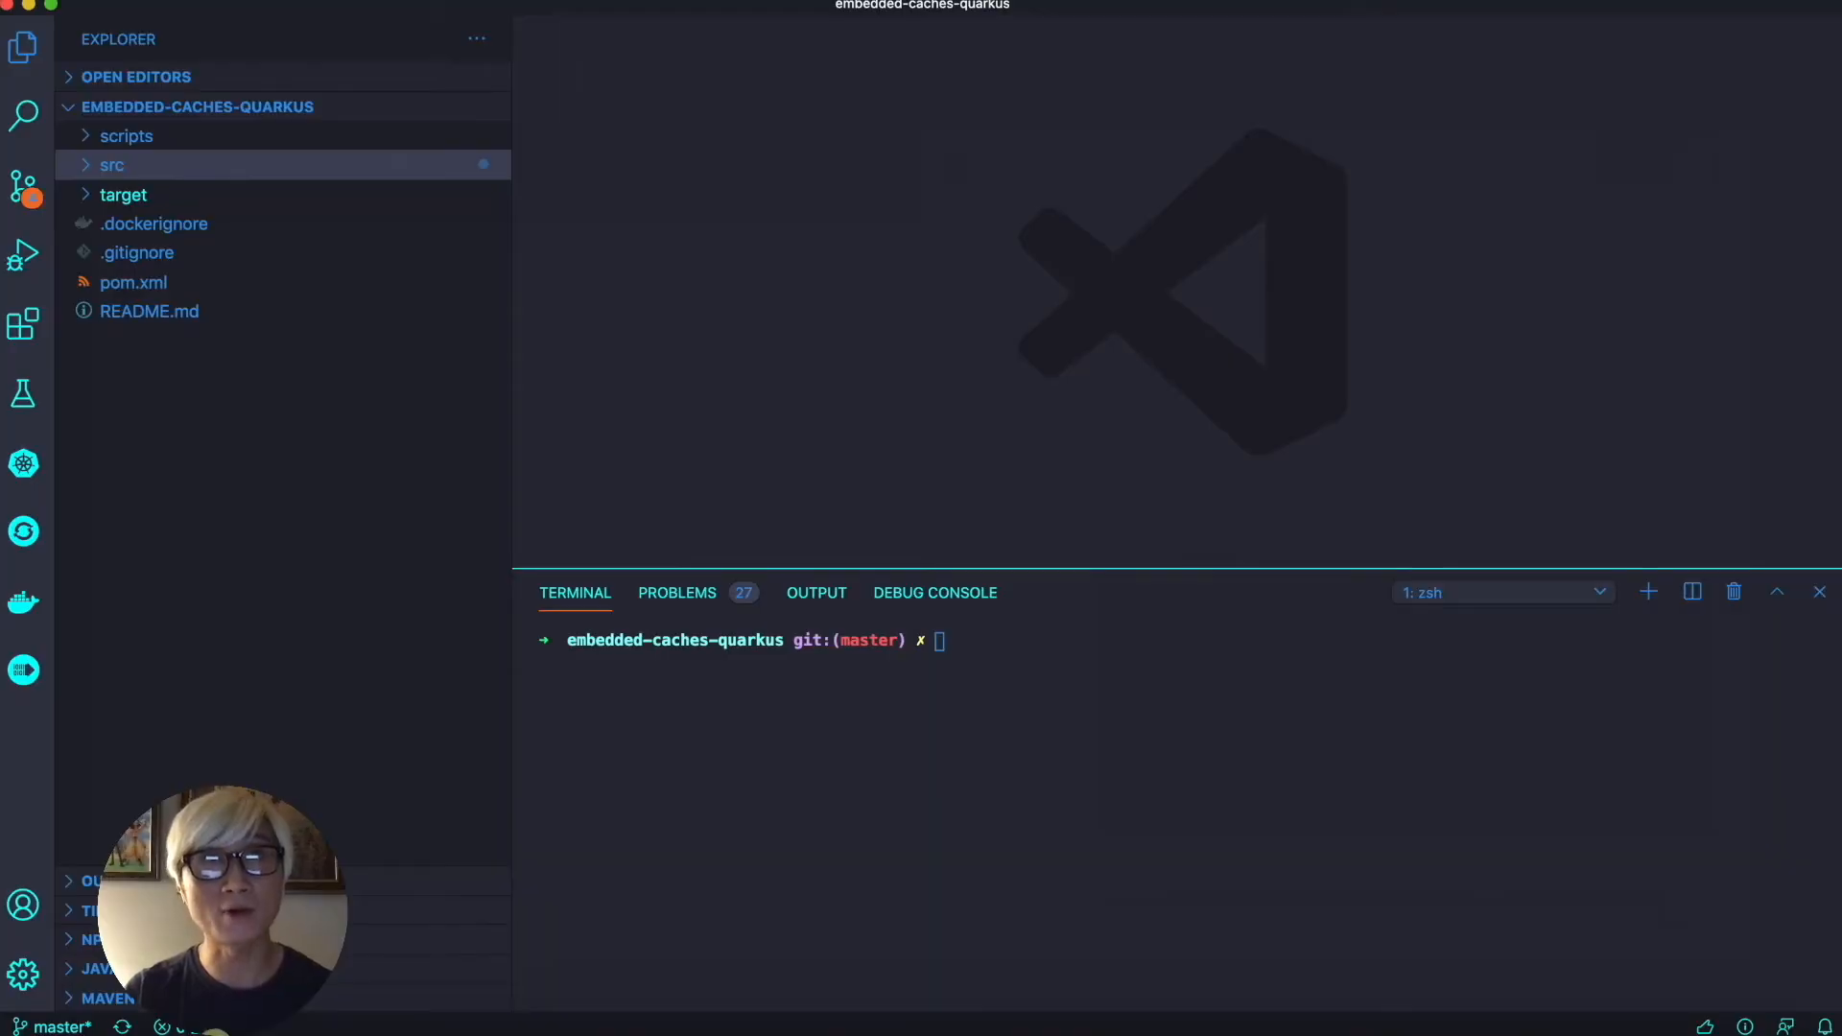
mouse_move(132, 38)
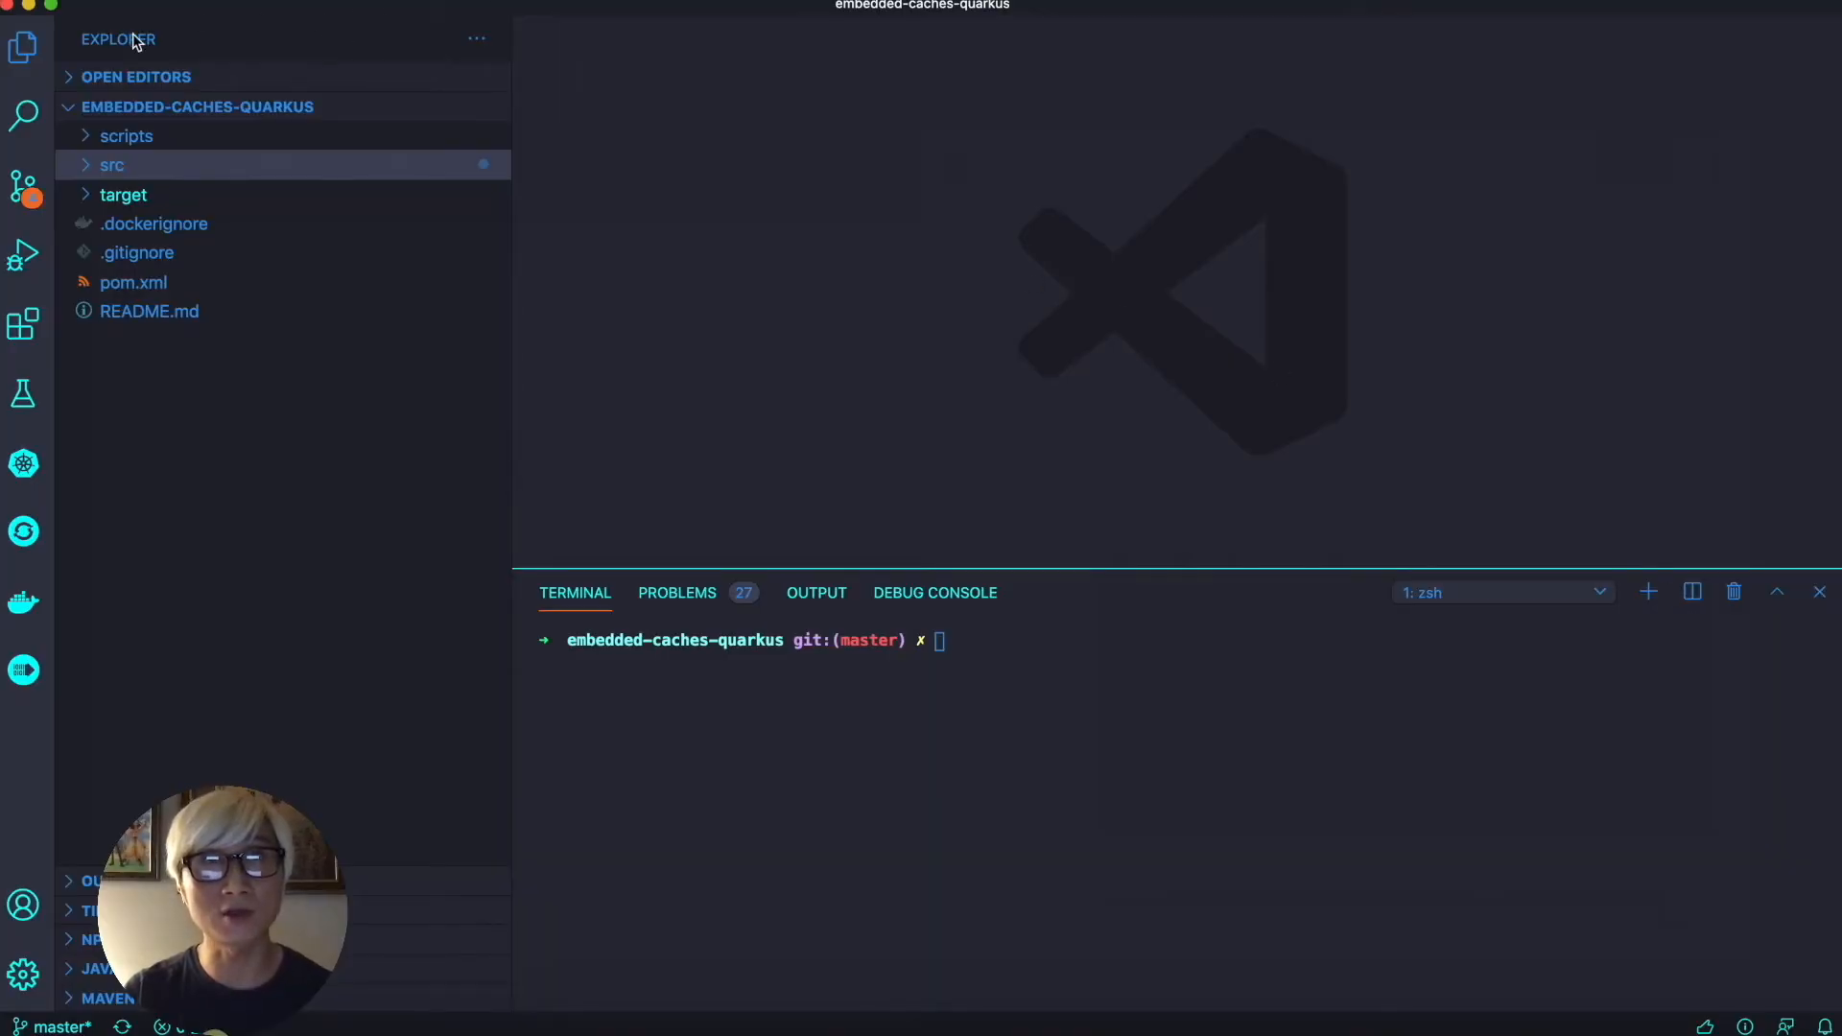
Review pom.xml's infinispan-embedded, protostream-processor and openshift dependencies, then reveal the src folder
click(135, 282)
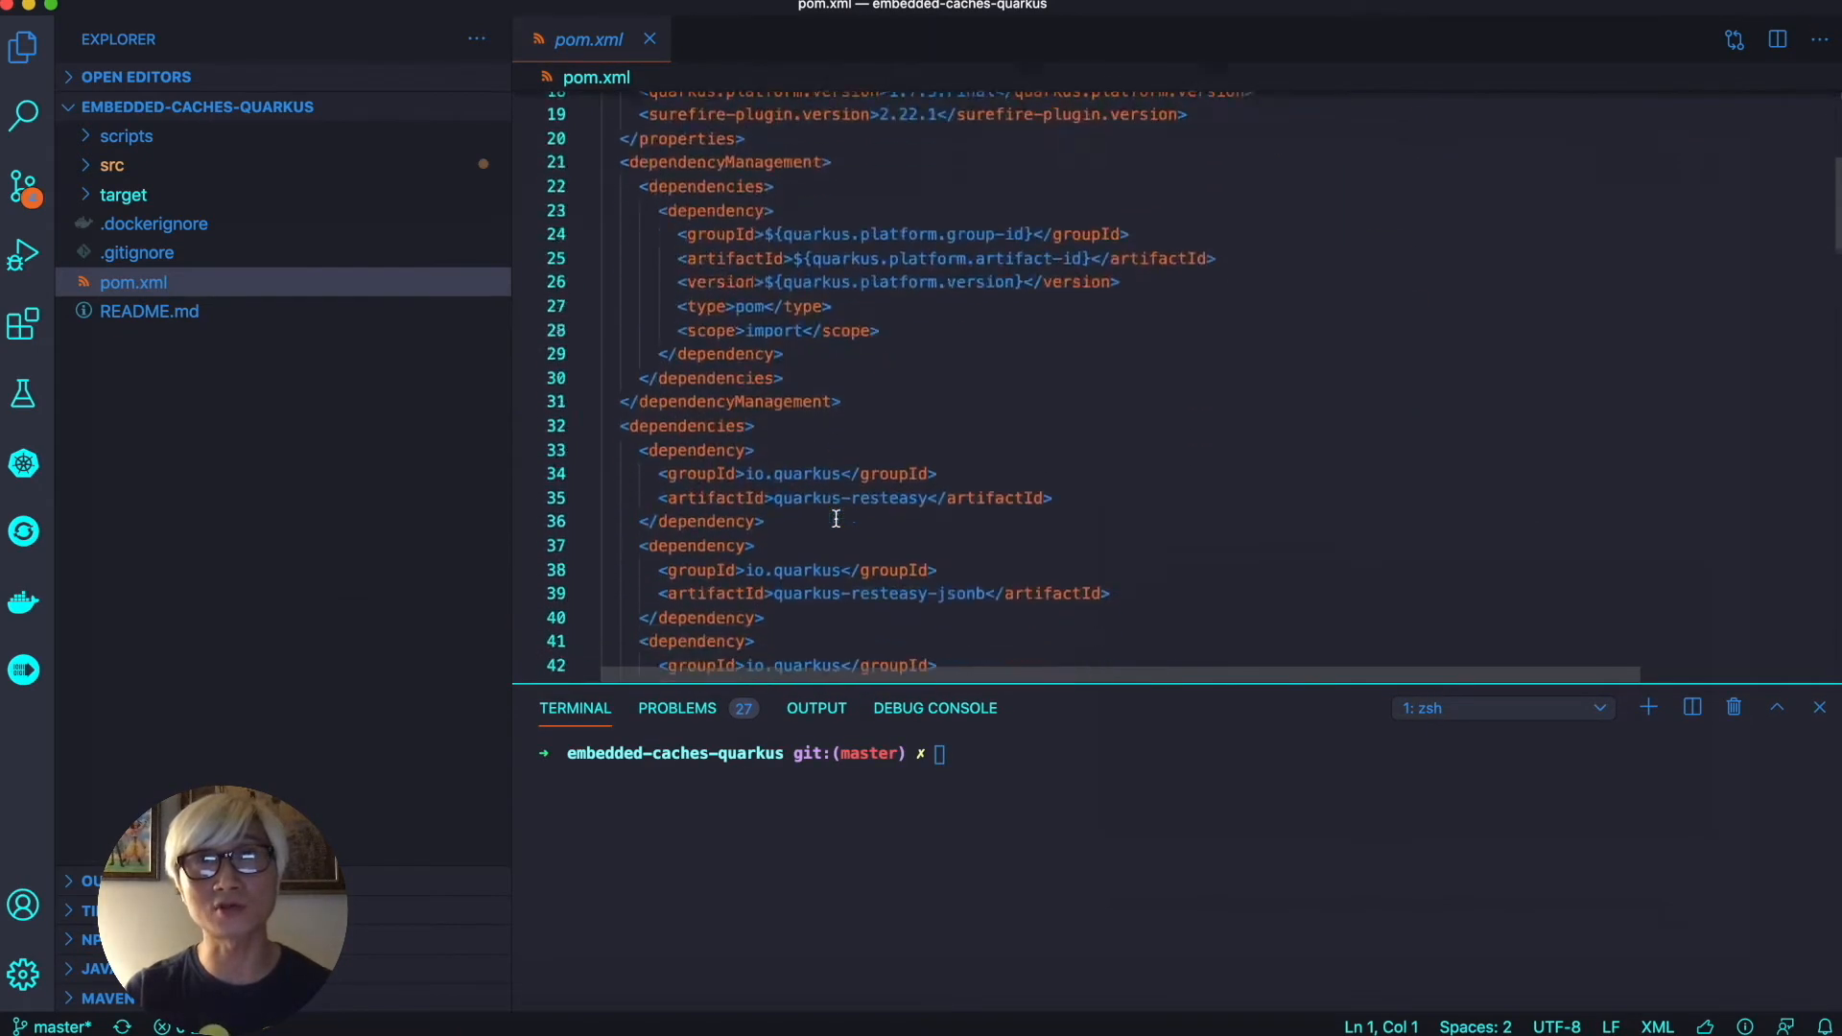
scroll(down, 3)
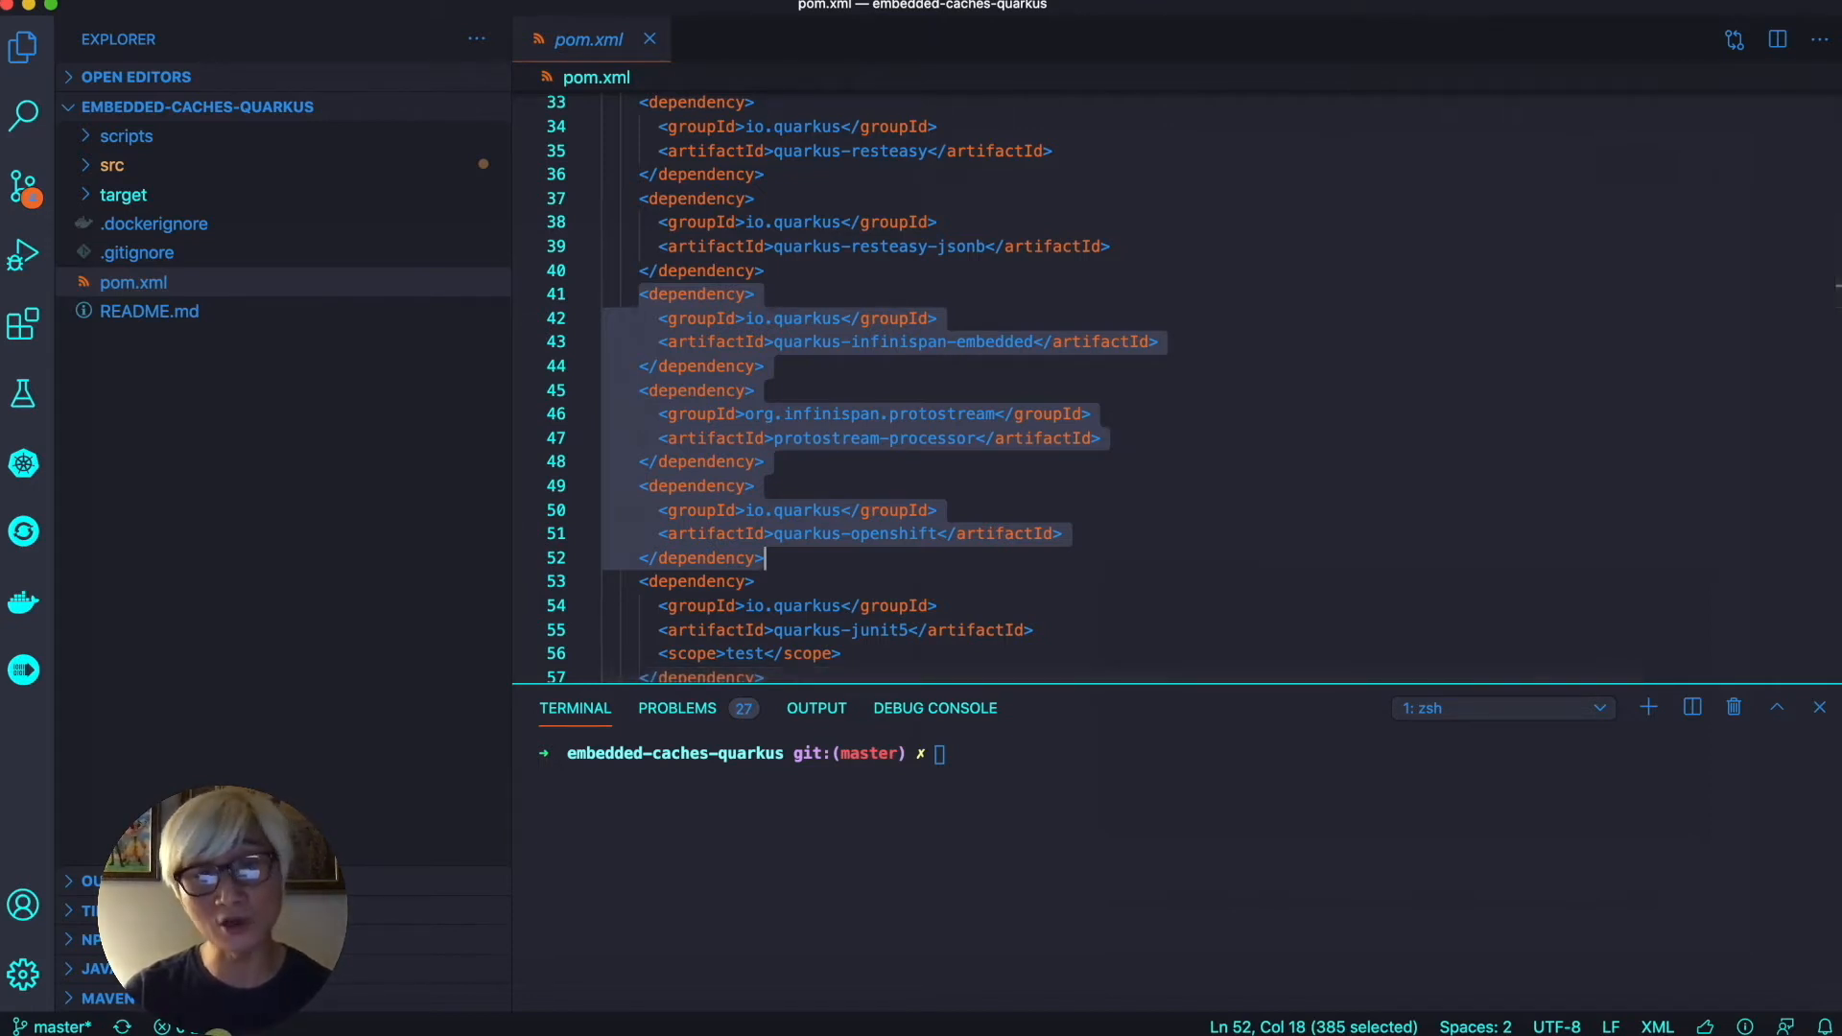
mouse_move(1085, 408)
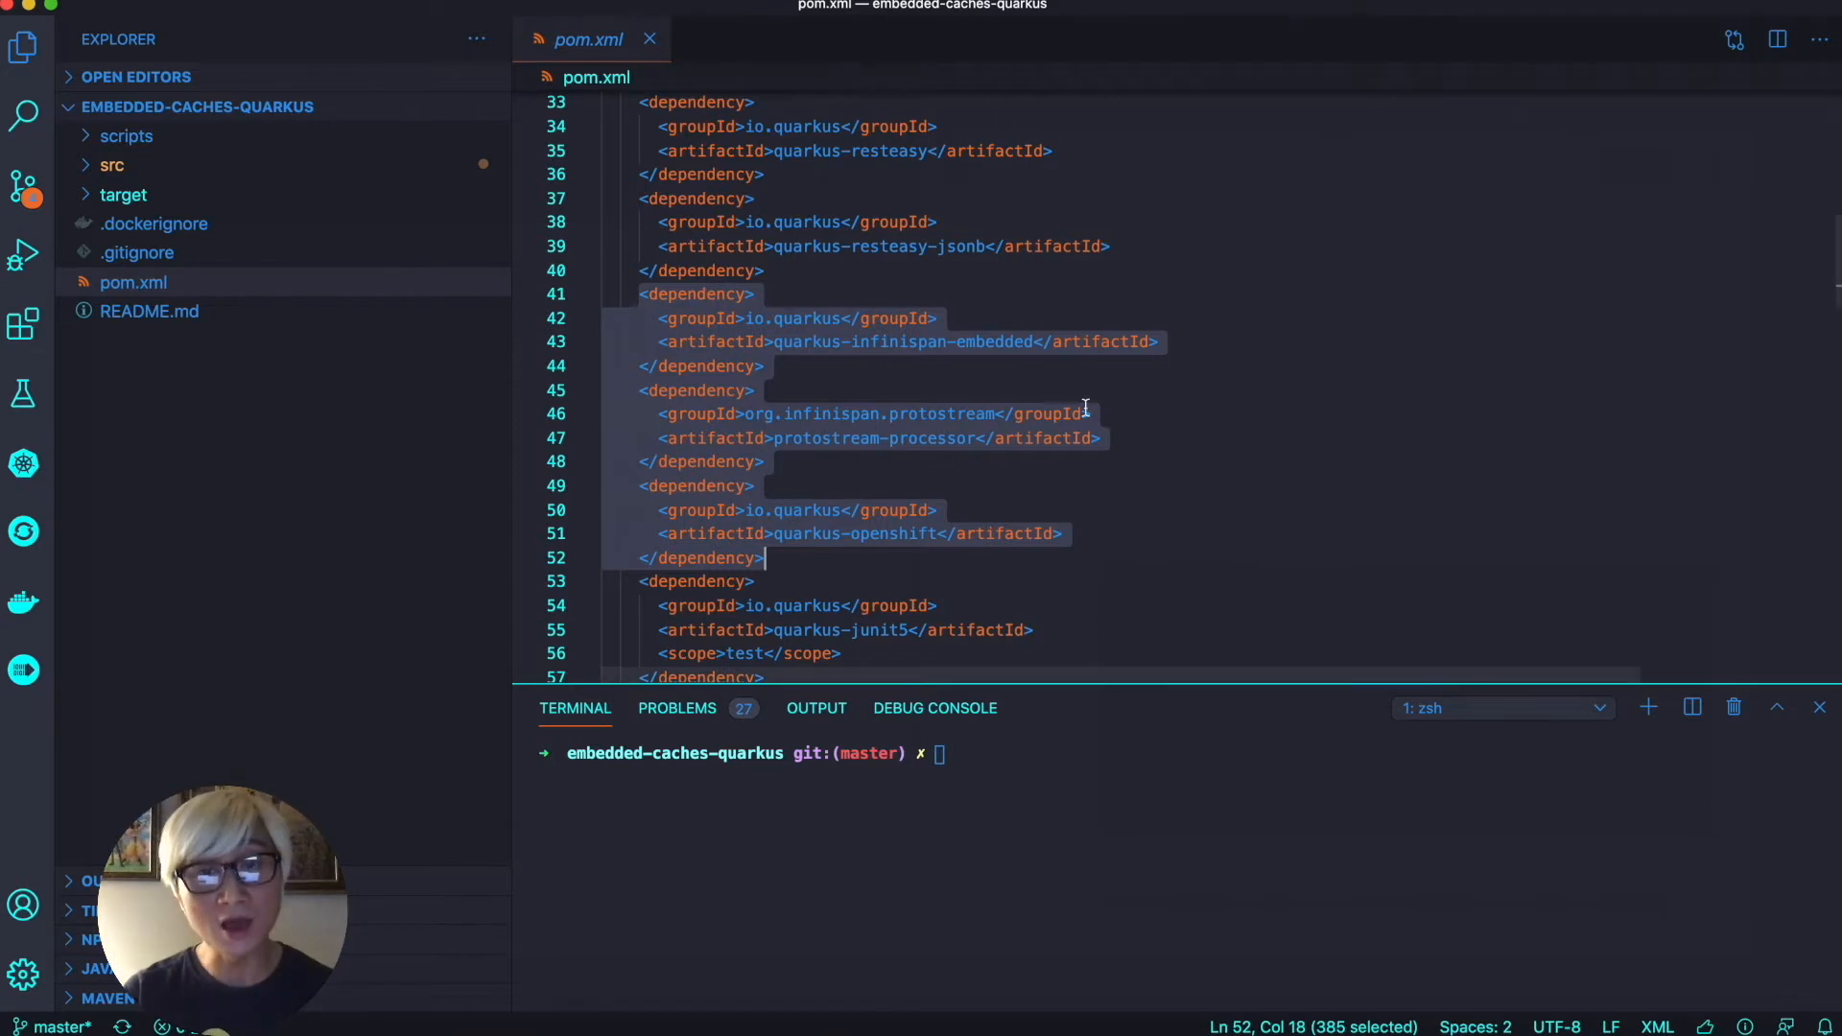
click(111, 164)
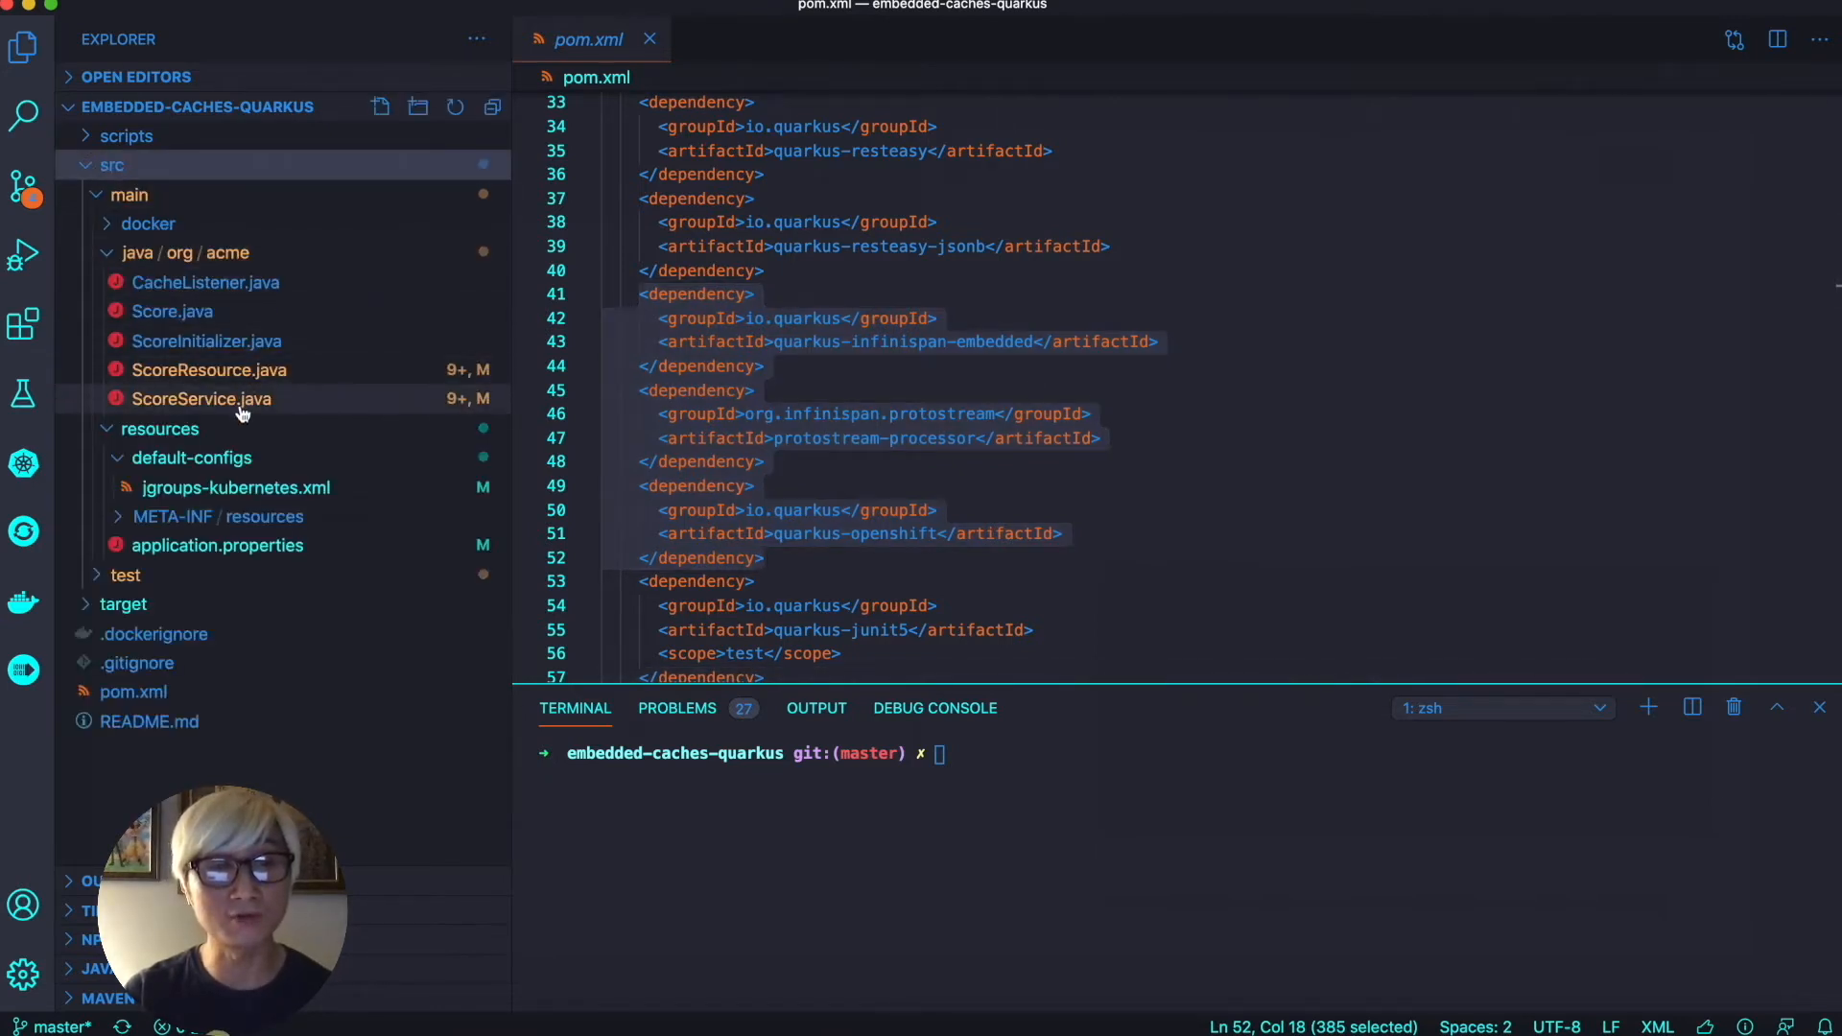
Review Score.java's playerId field, constructors, getters and setters
click(172, 311)
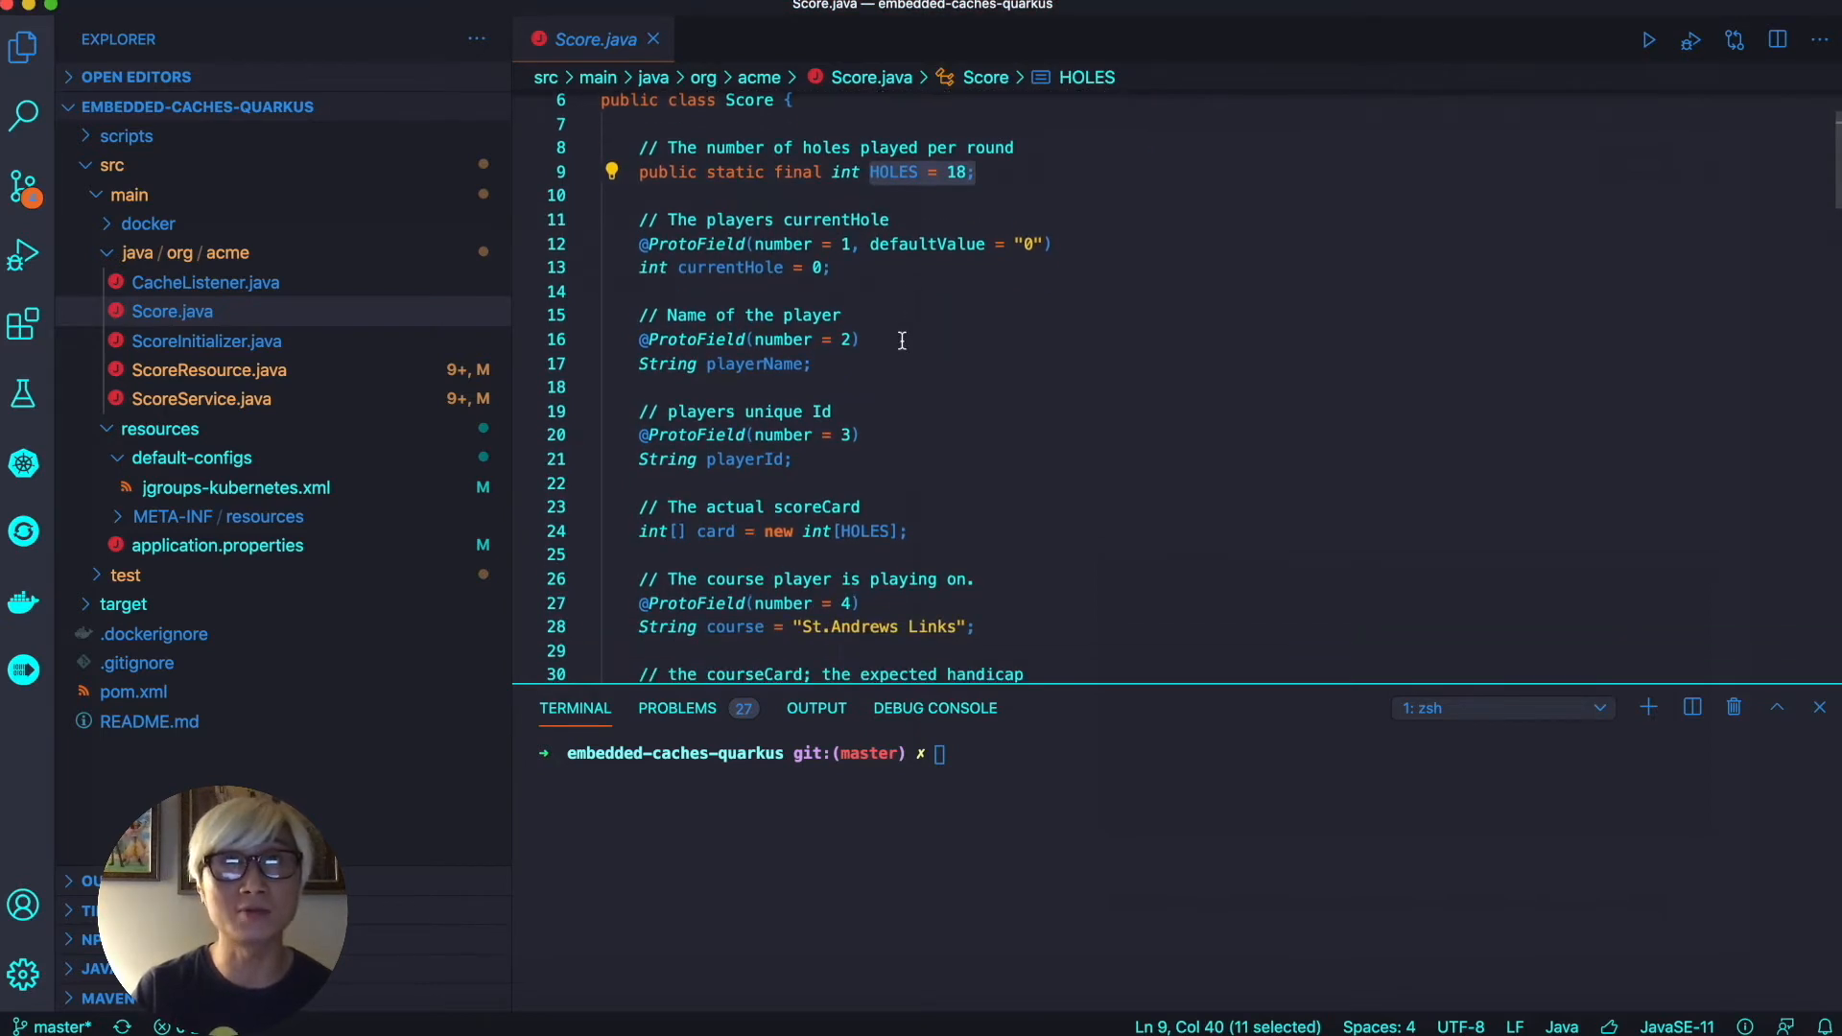
double_click(755, 365)
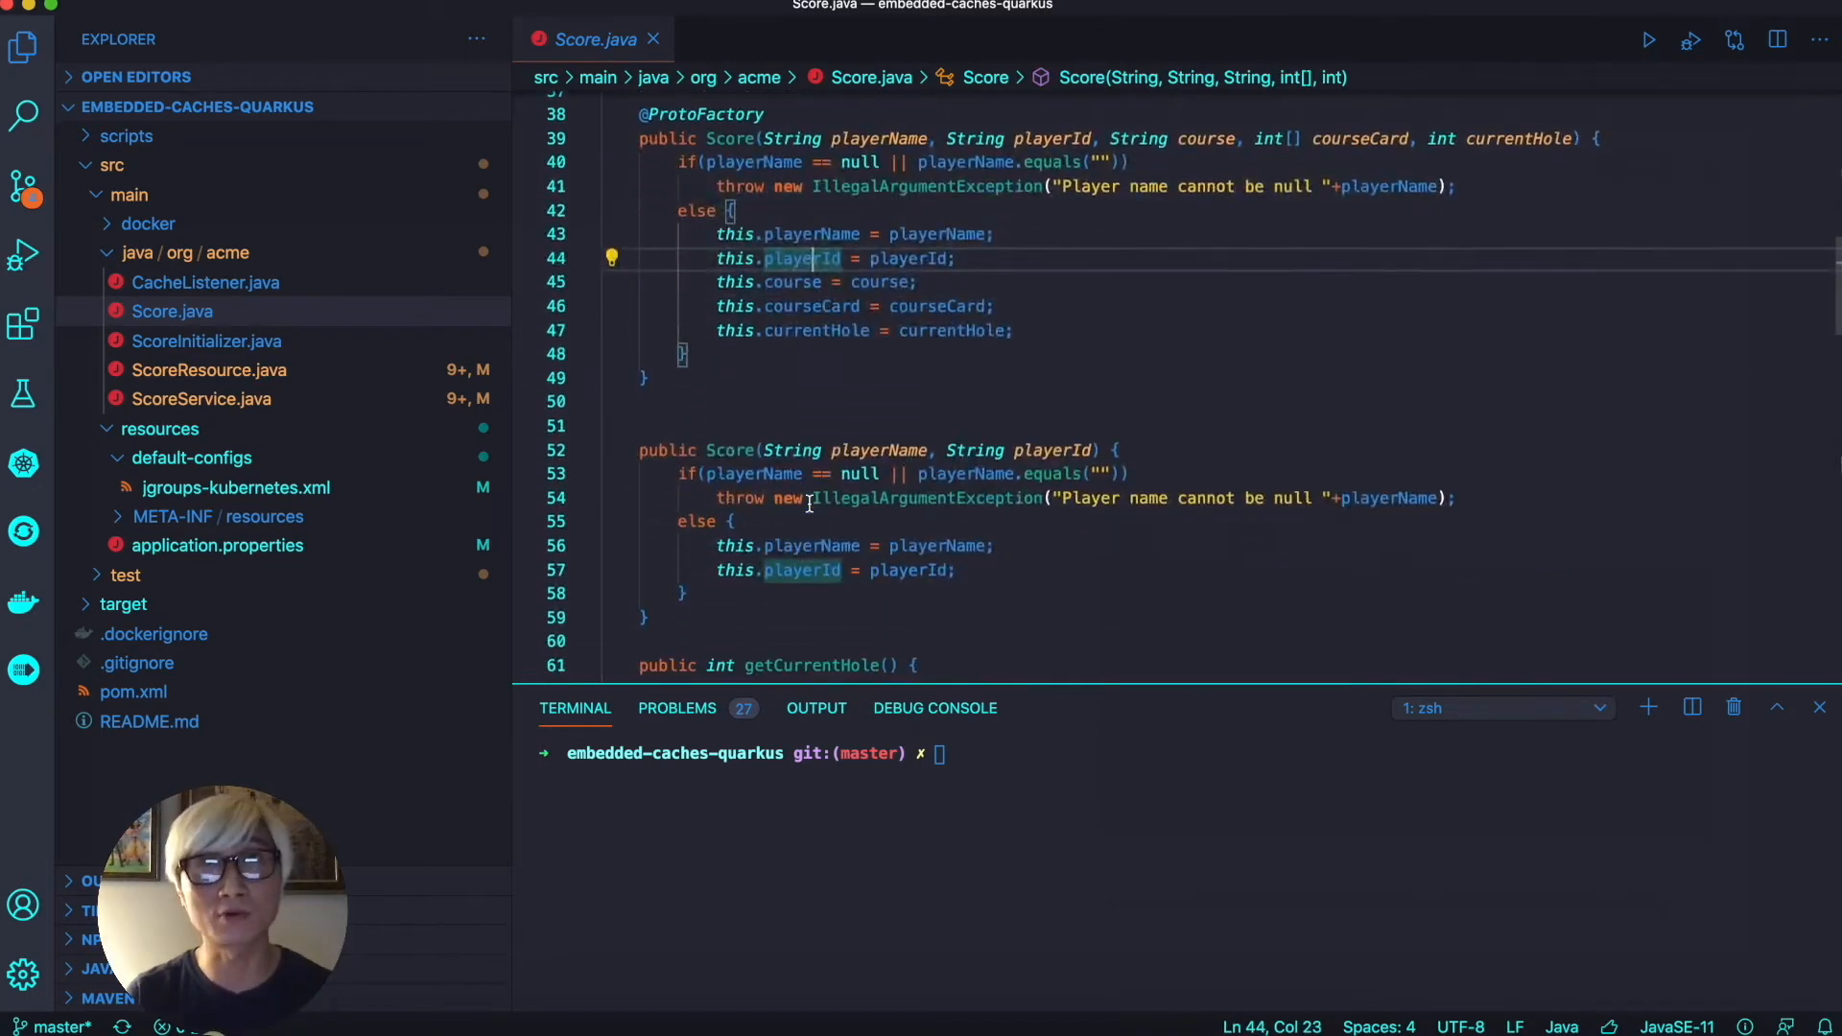
scroll(down, 3)
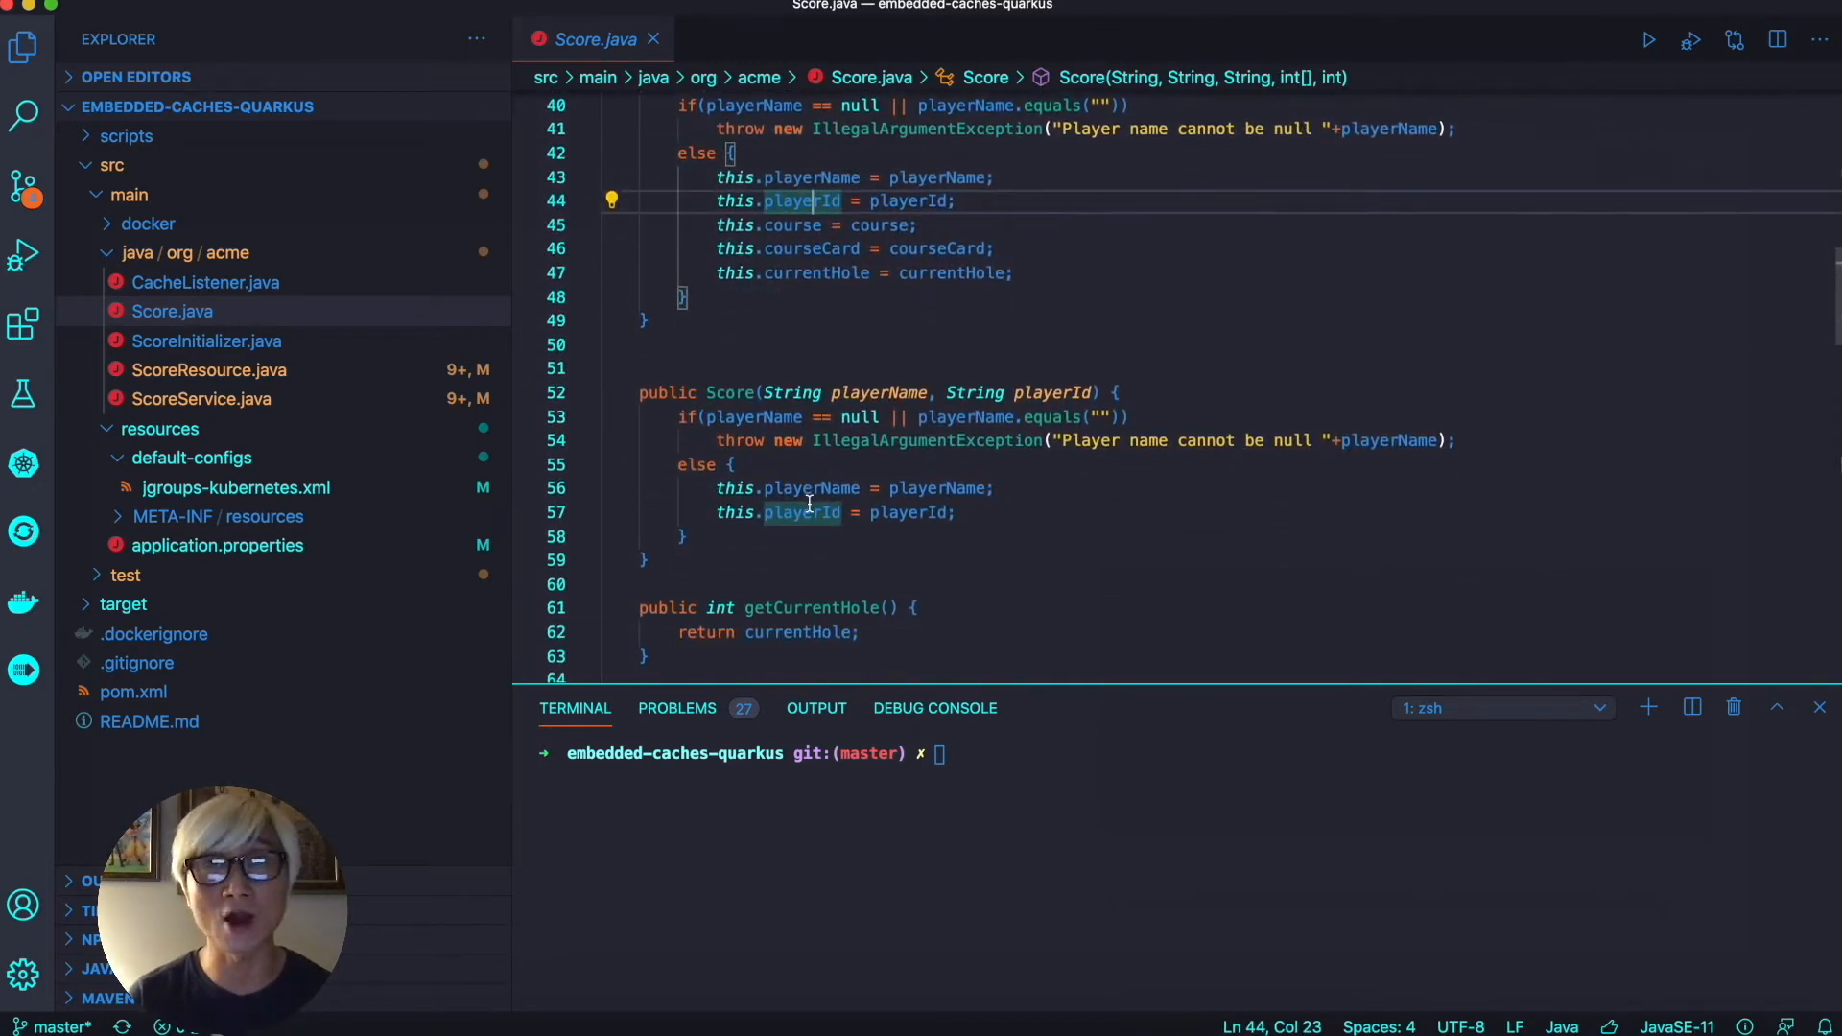
scroll(down, 3)
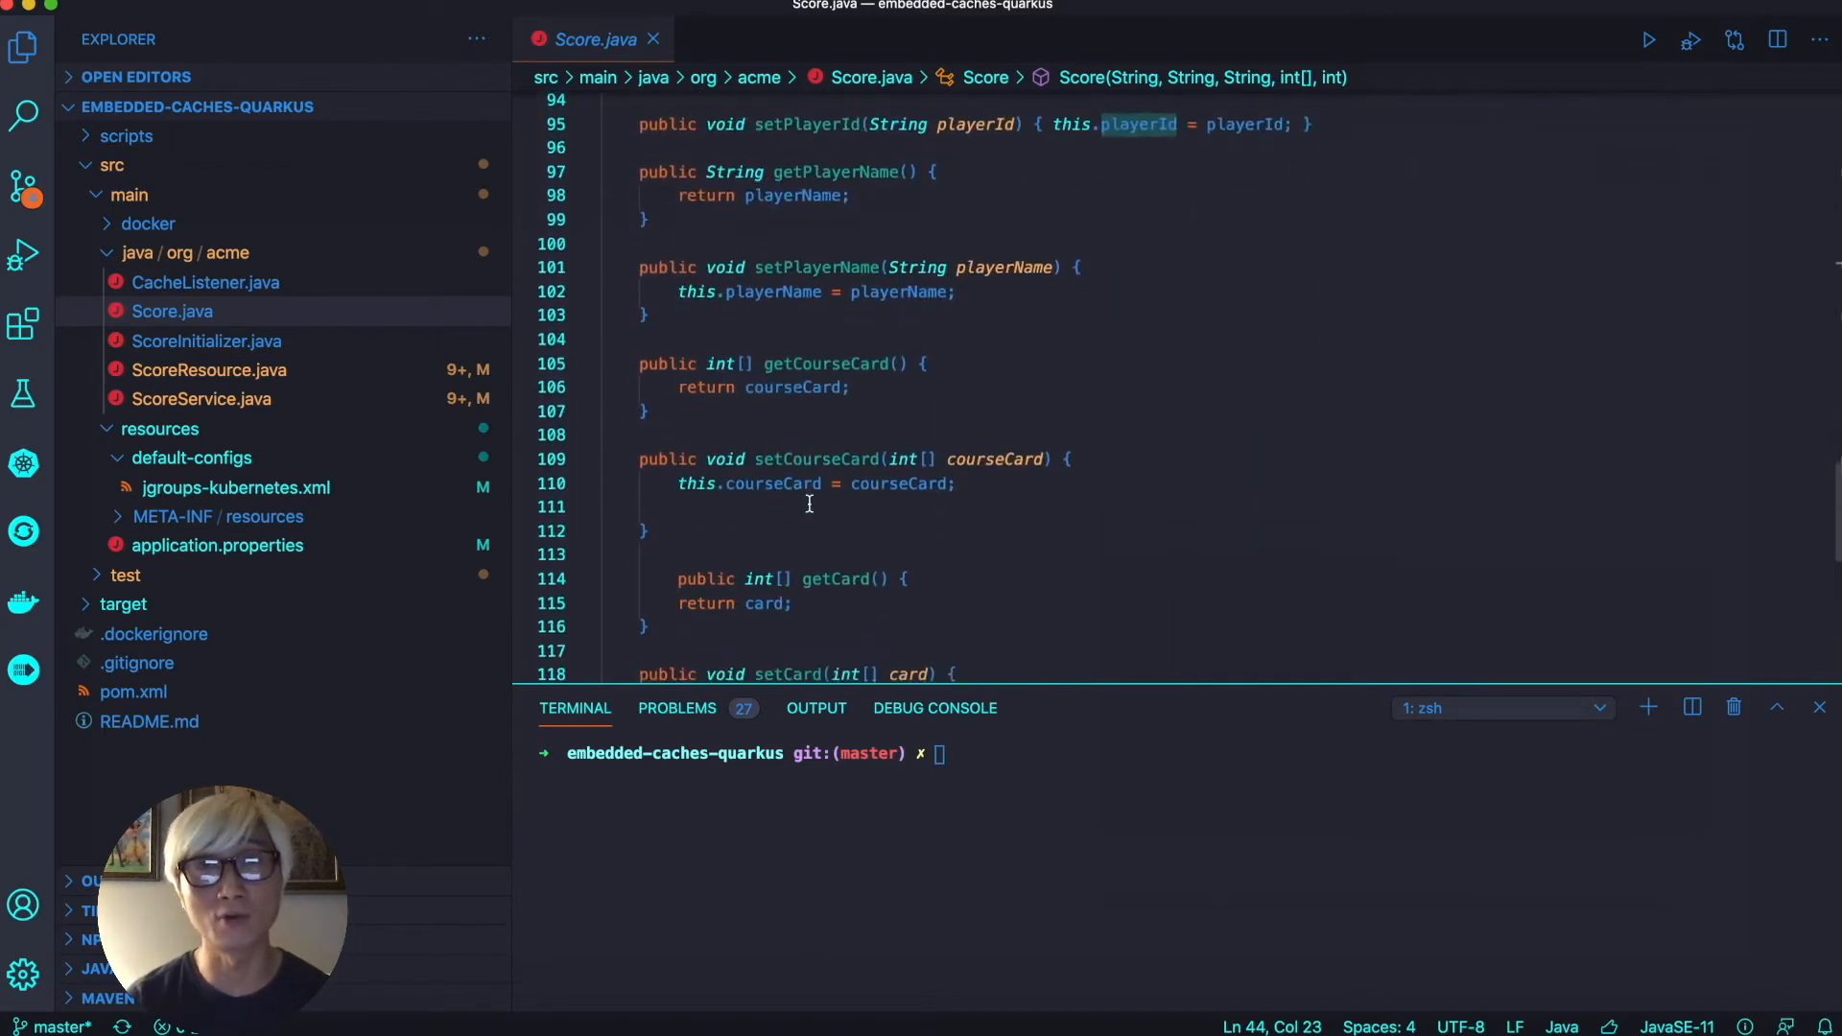
click(201, 398)
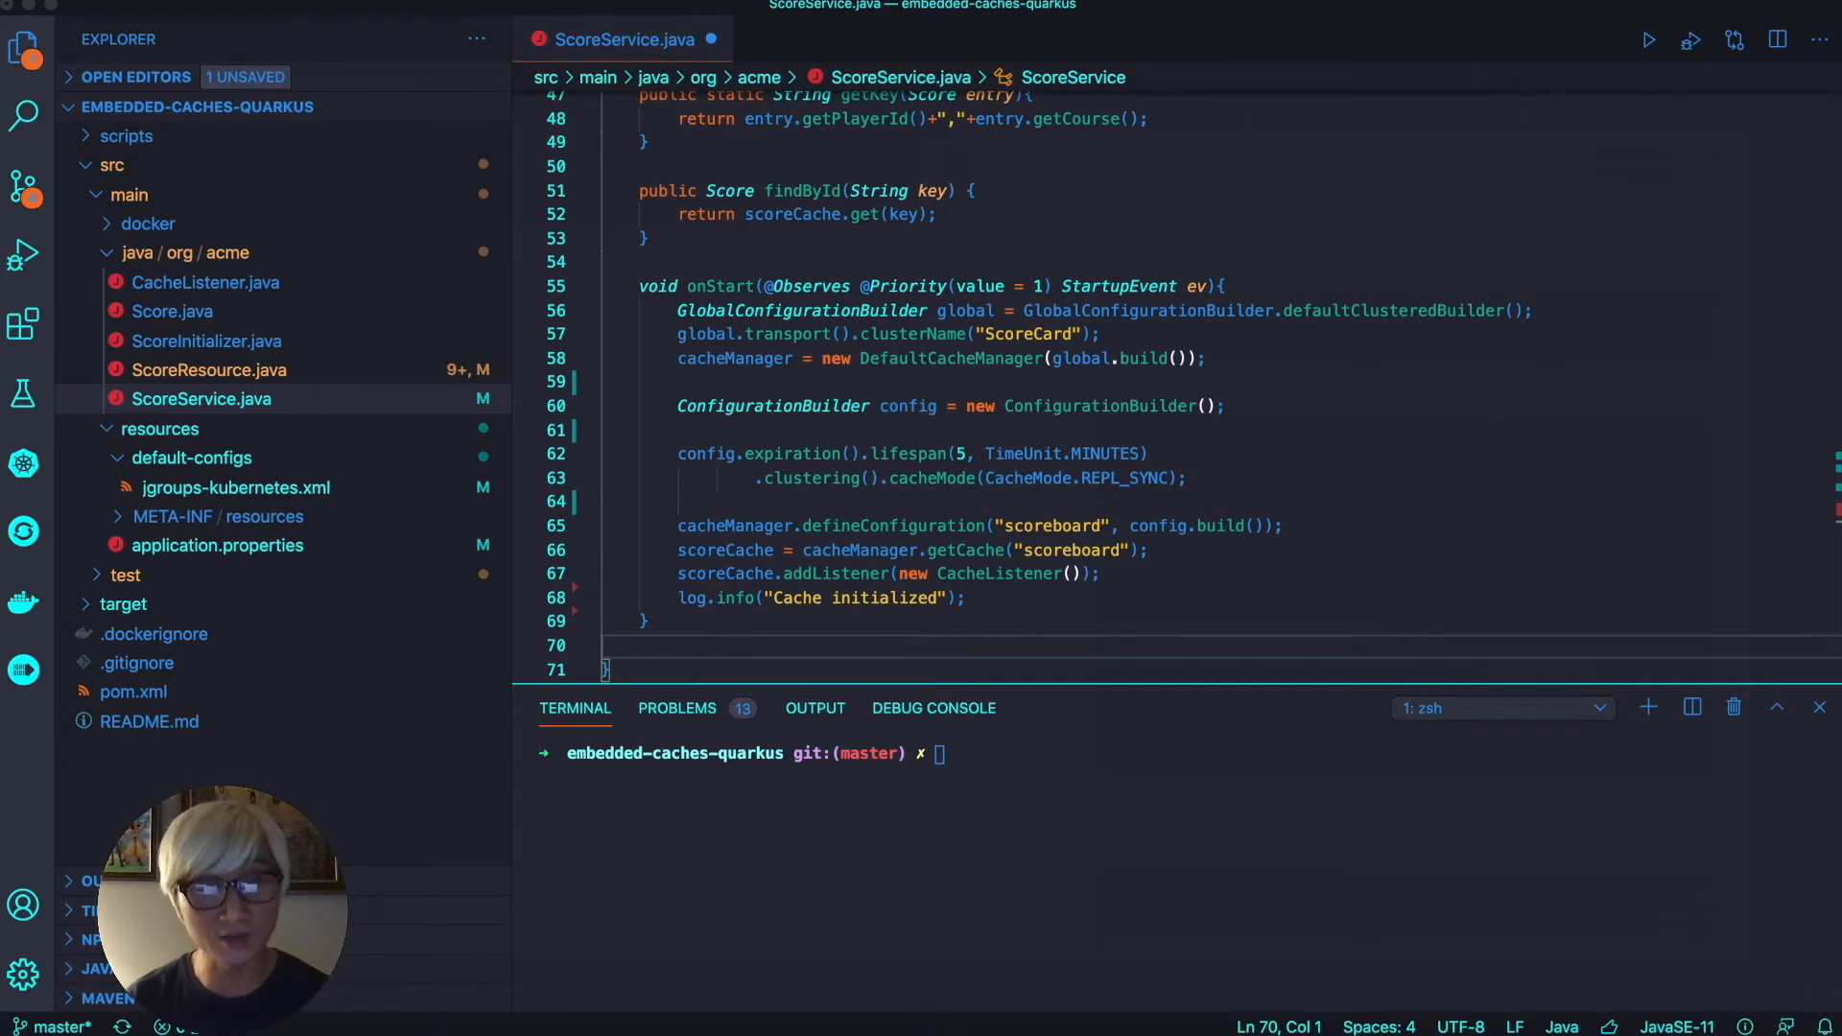
Point out the five-minute lifespan, scoreboard cache retrieval and the Cache initialized log statement
double_click(773, 405)
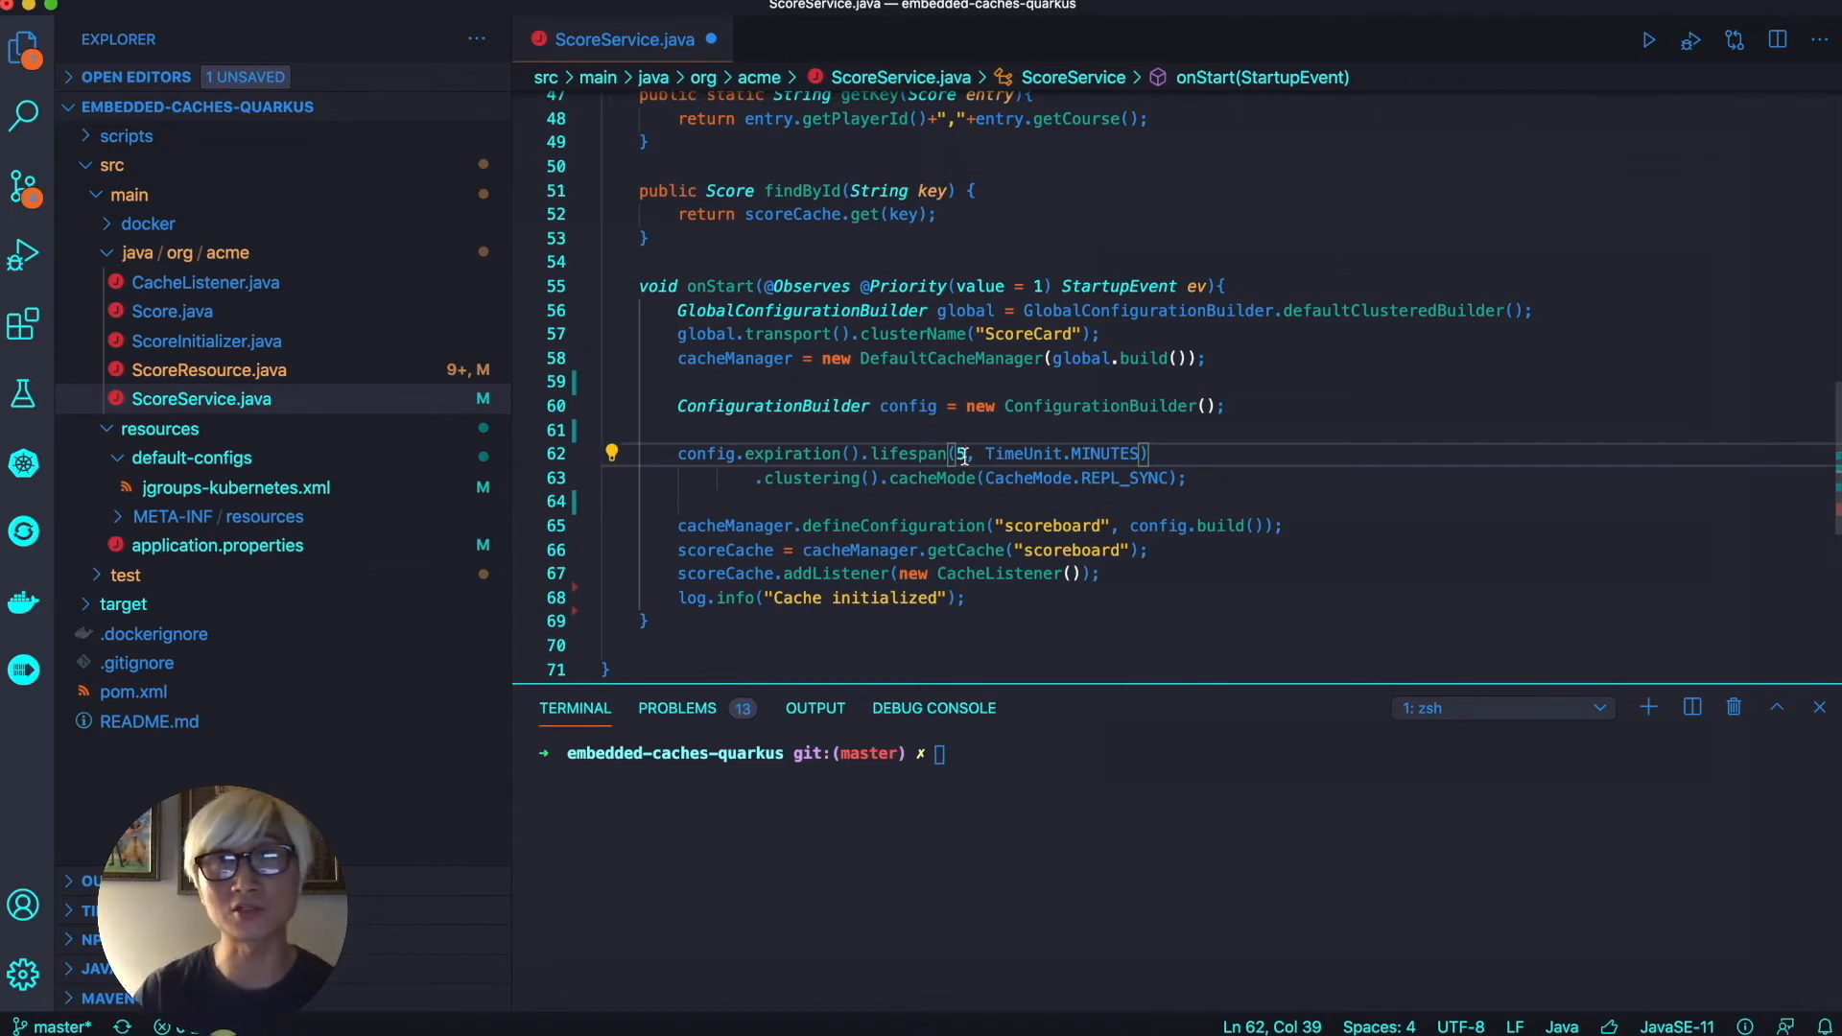
double_click(1125, 477)
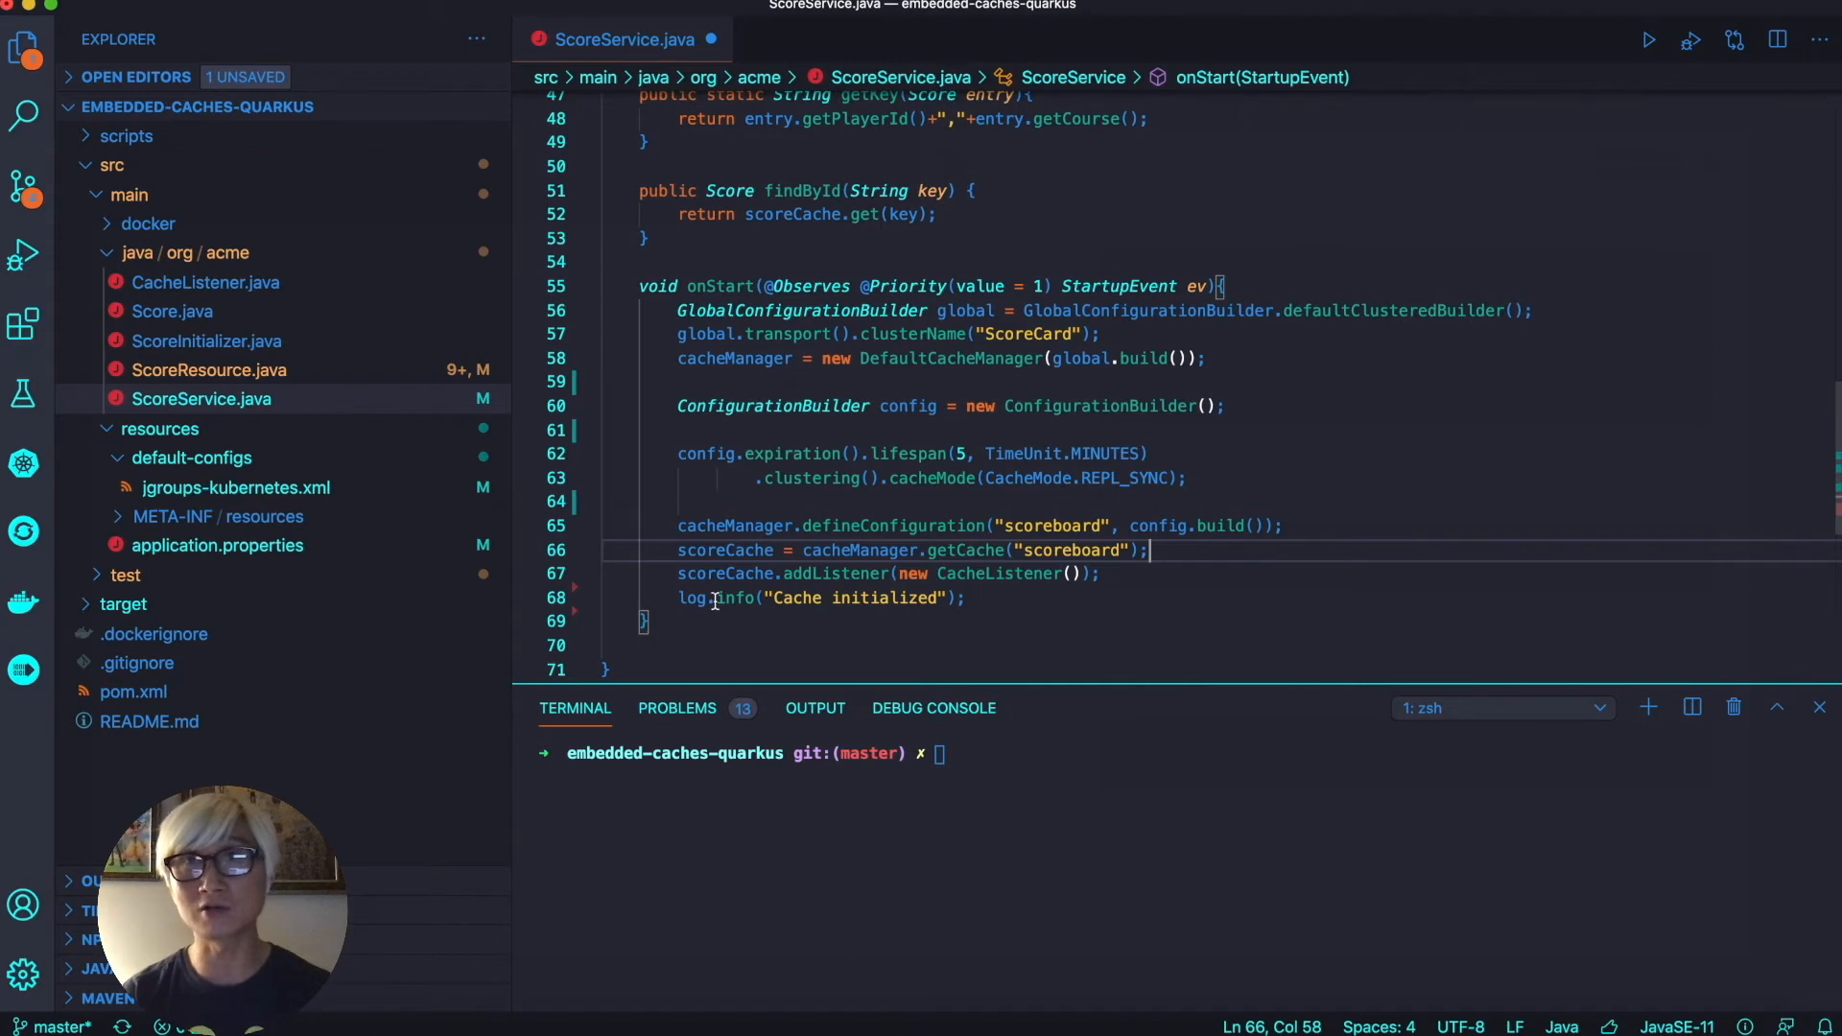
drag(679, 596, 967, 596)
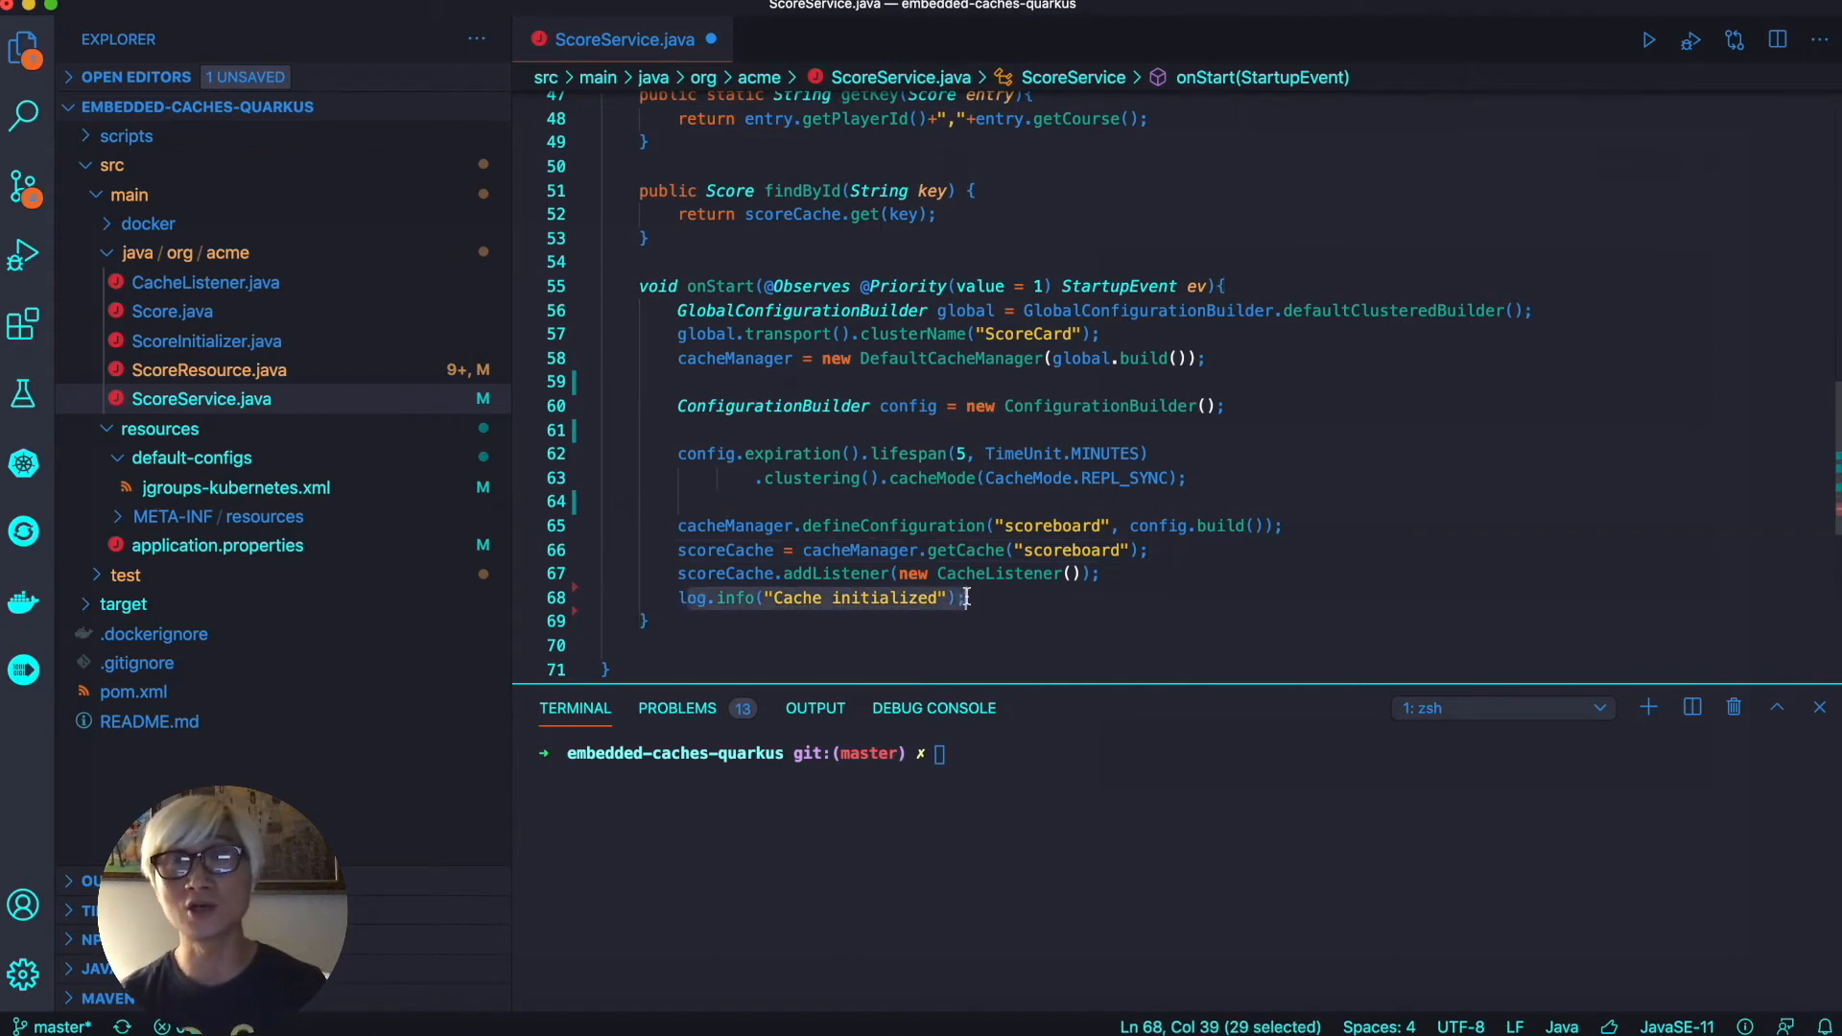
click(209, 370)
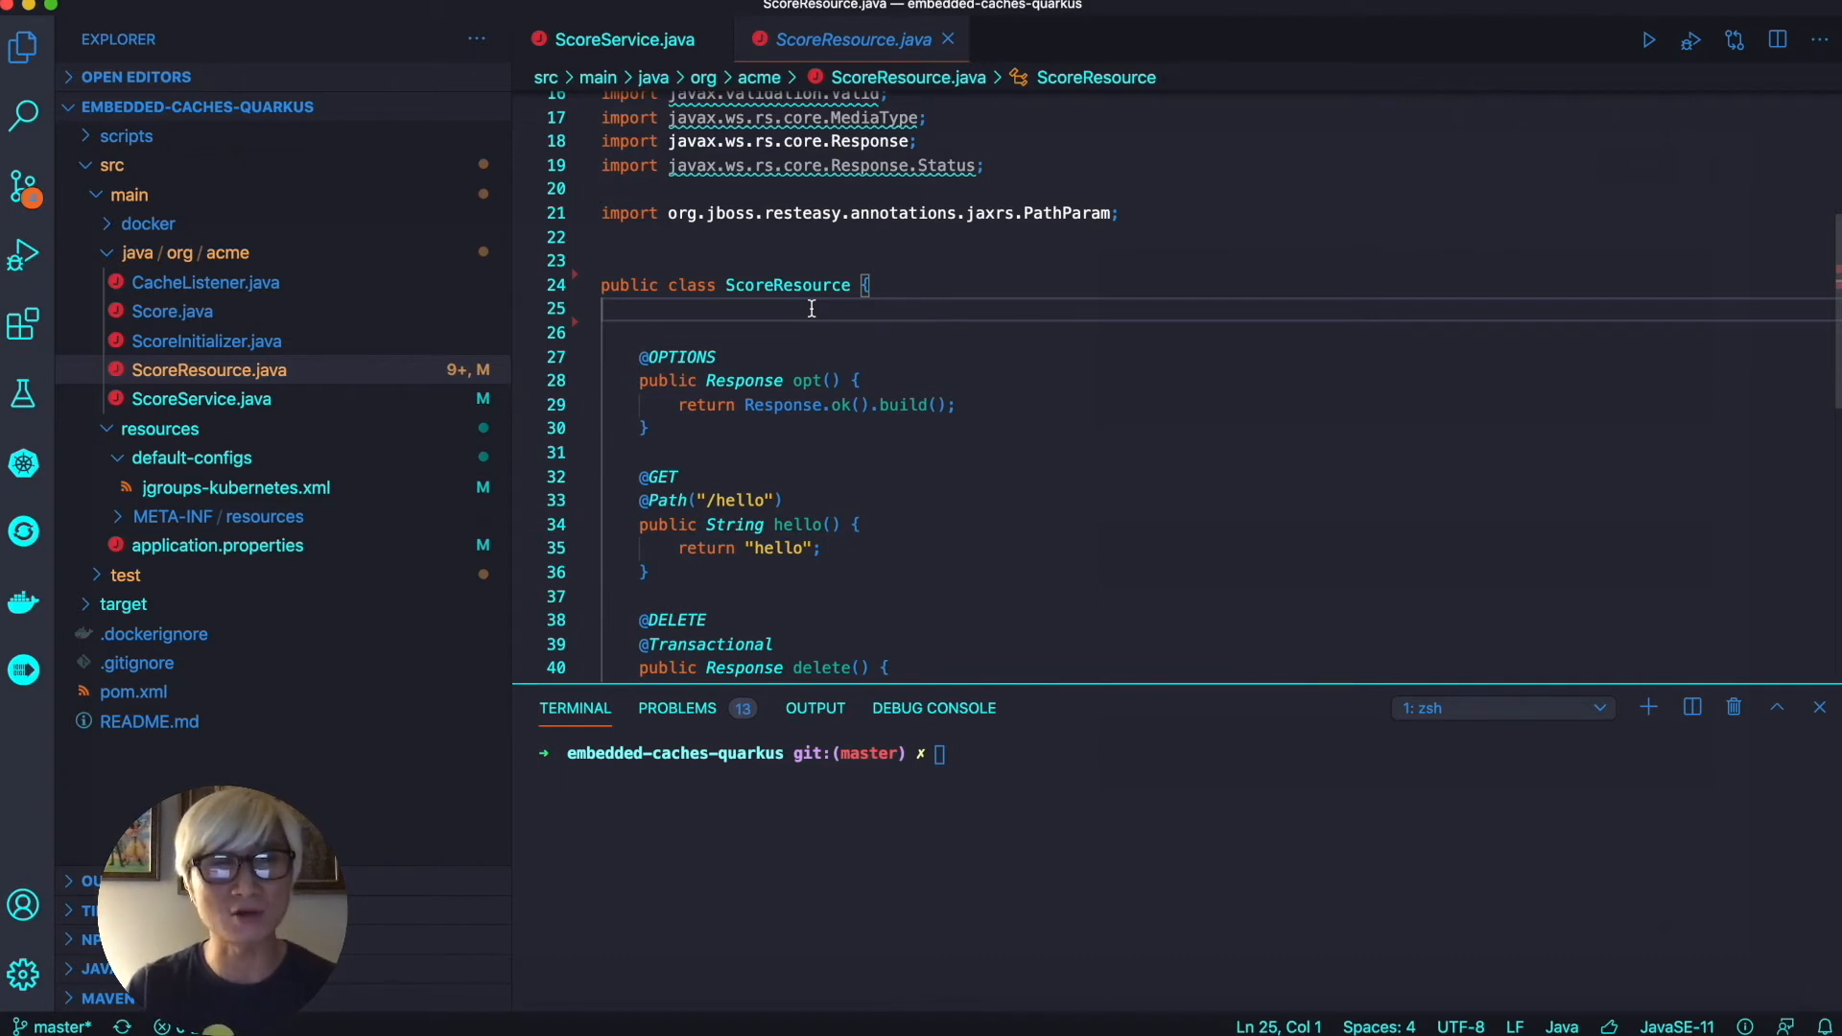
key(enter)
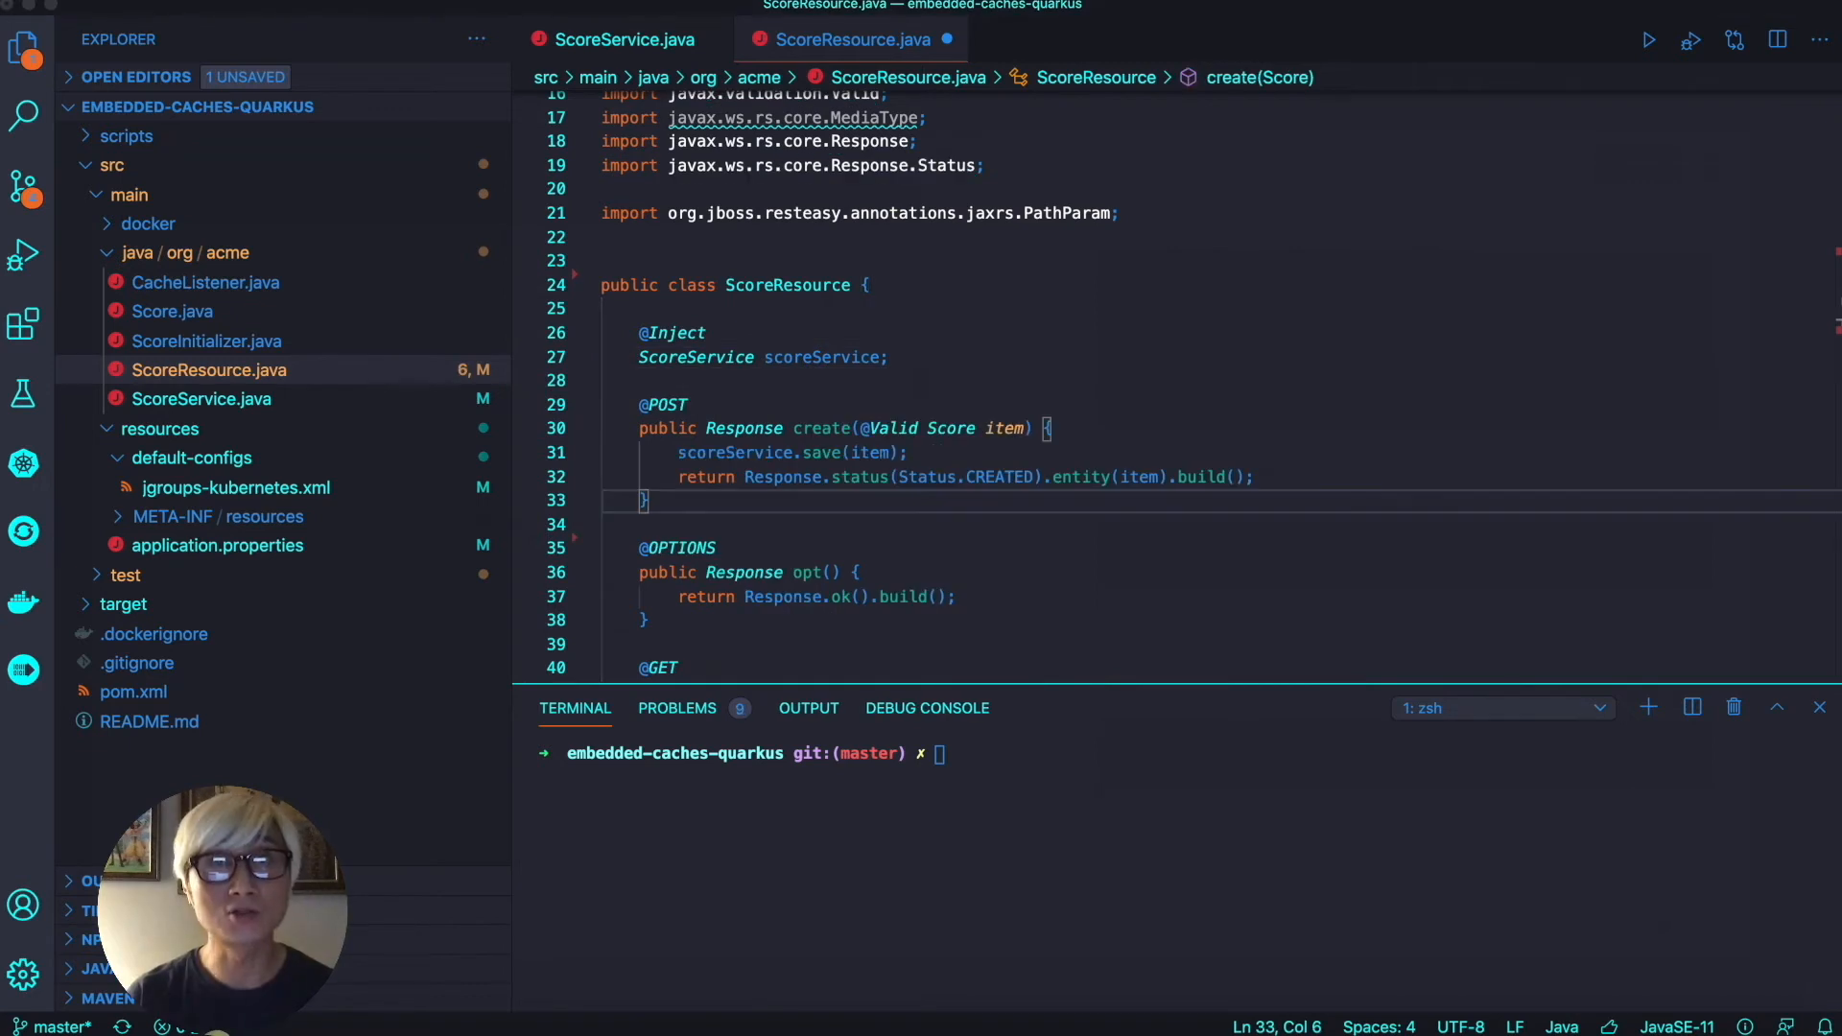
mouse_move(1352, 433)
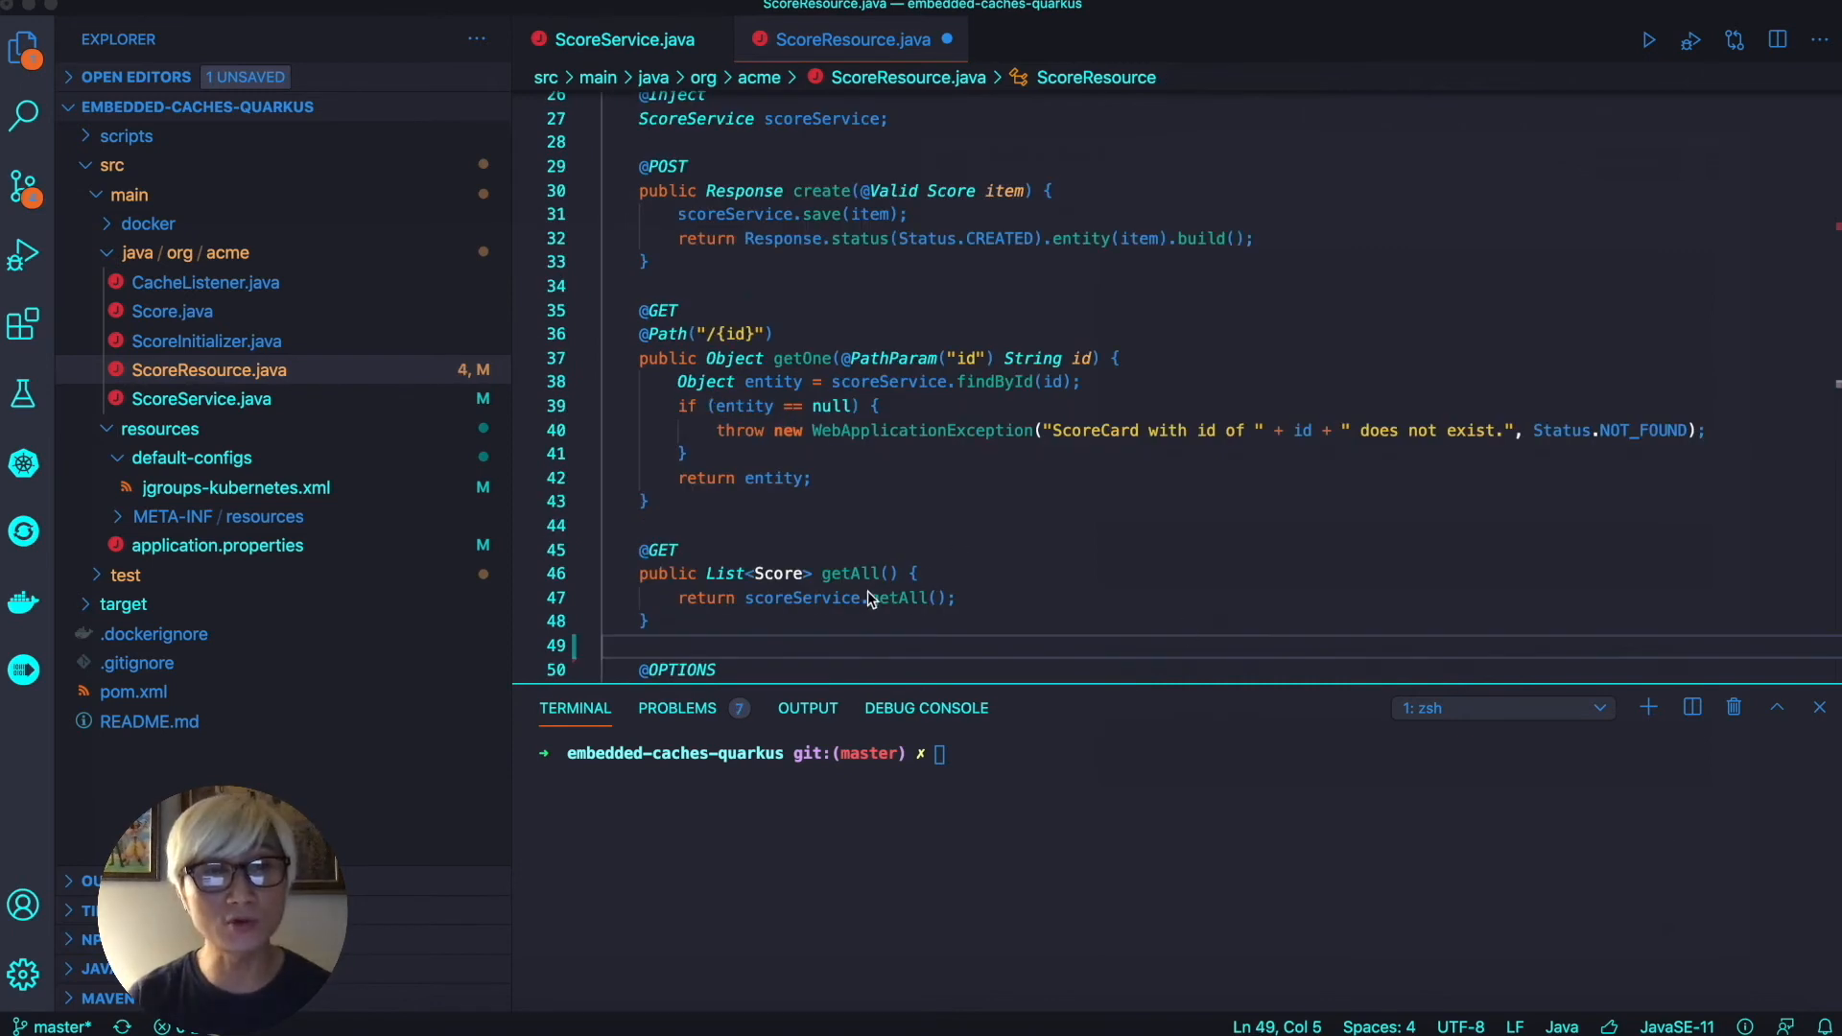
click(679, 550)
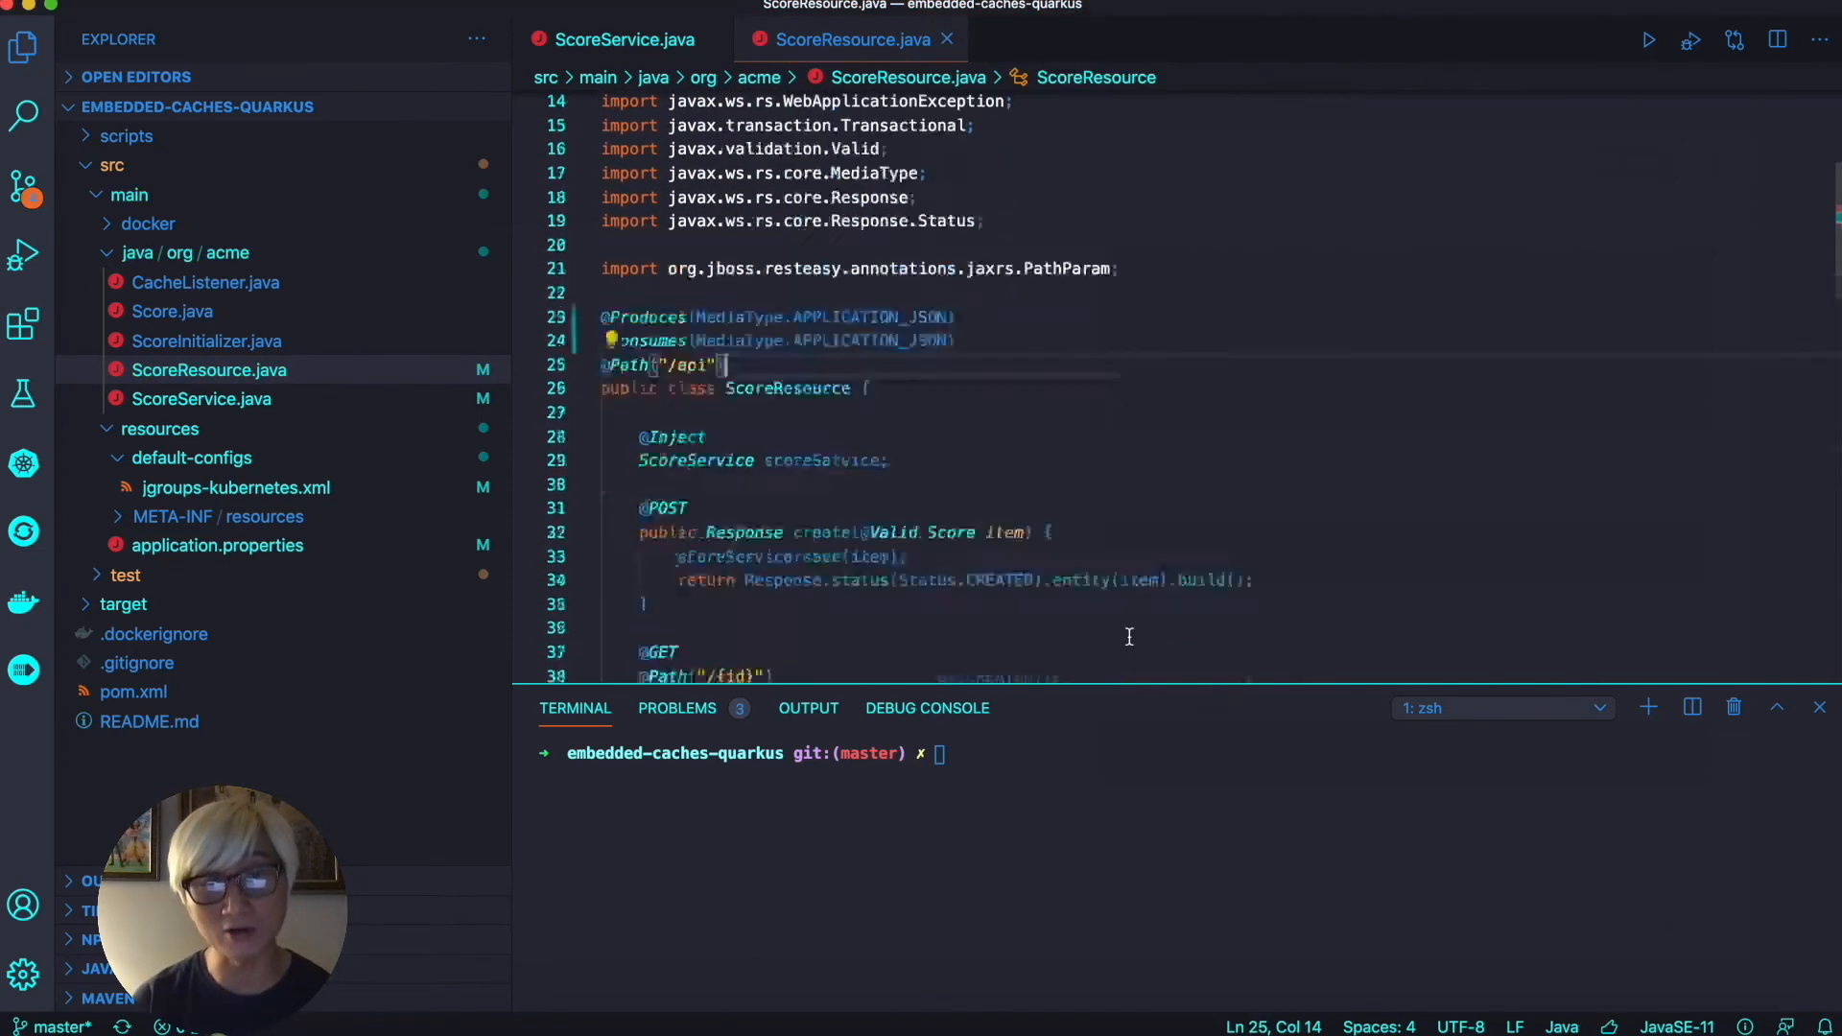
scroll(down, 3)
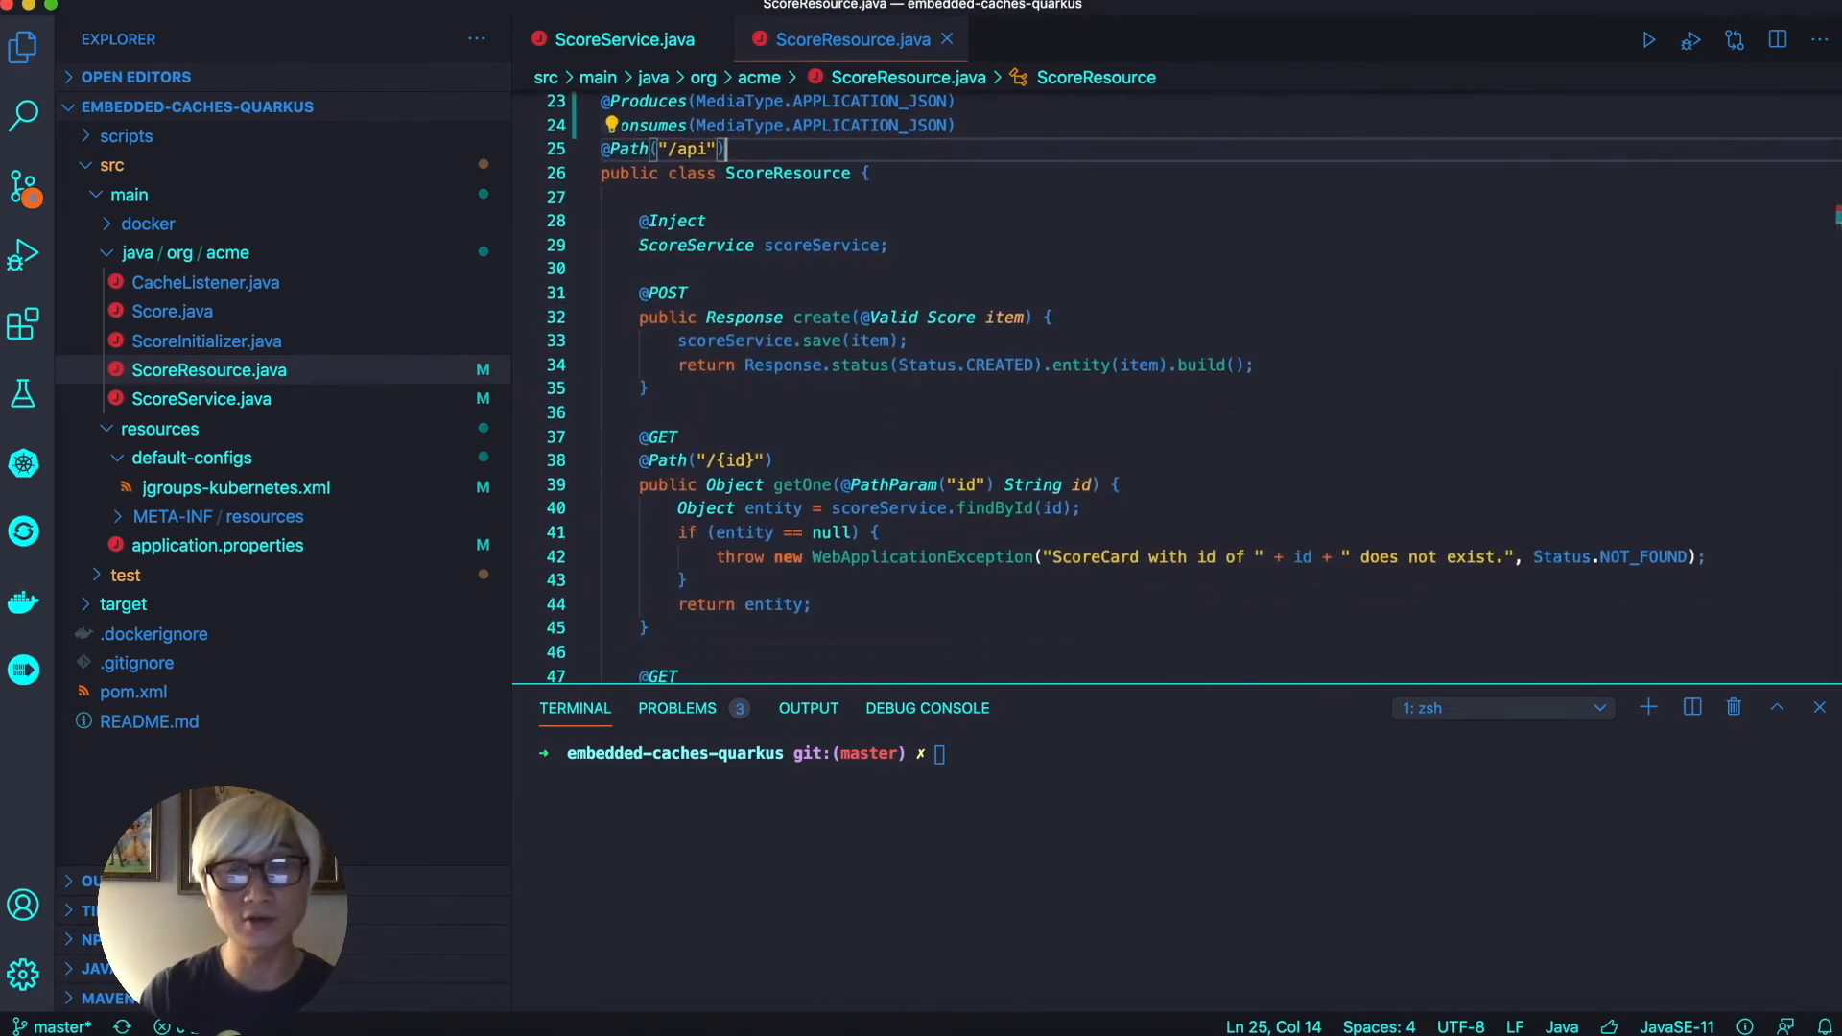
Review jgroups-kubernetes.xml's DNS_PING with dns_query jcache-quarkus-ping and three discovery runs
click(235, 487)
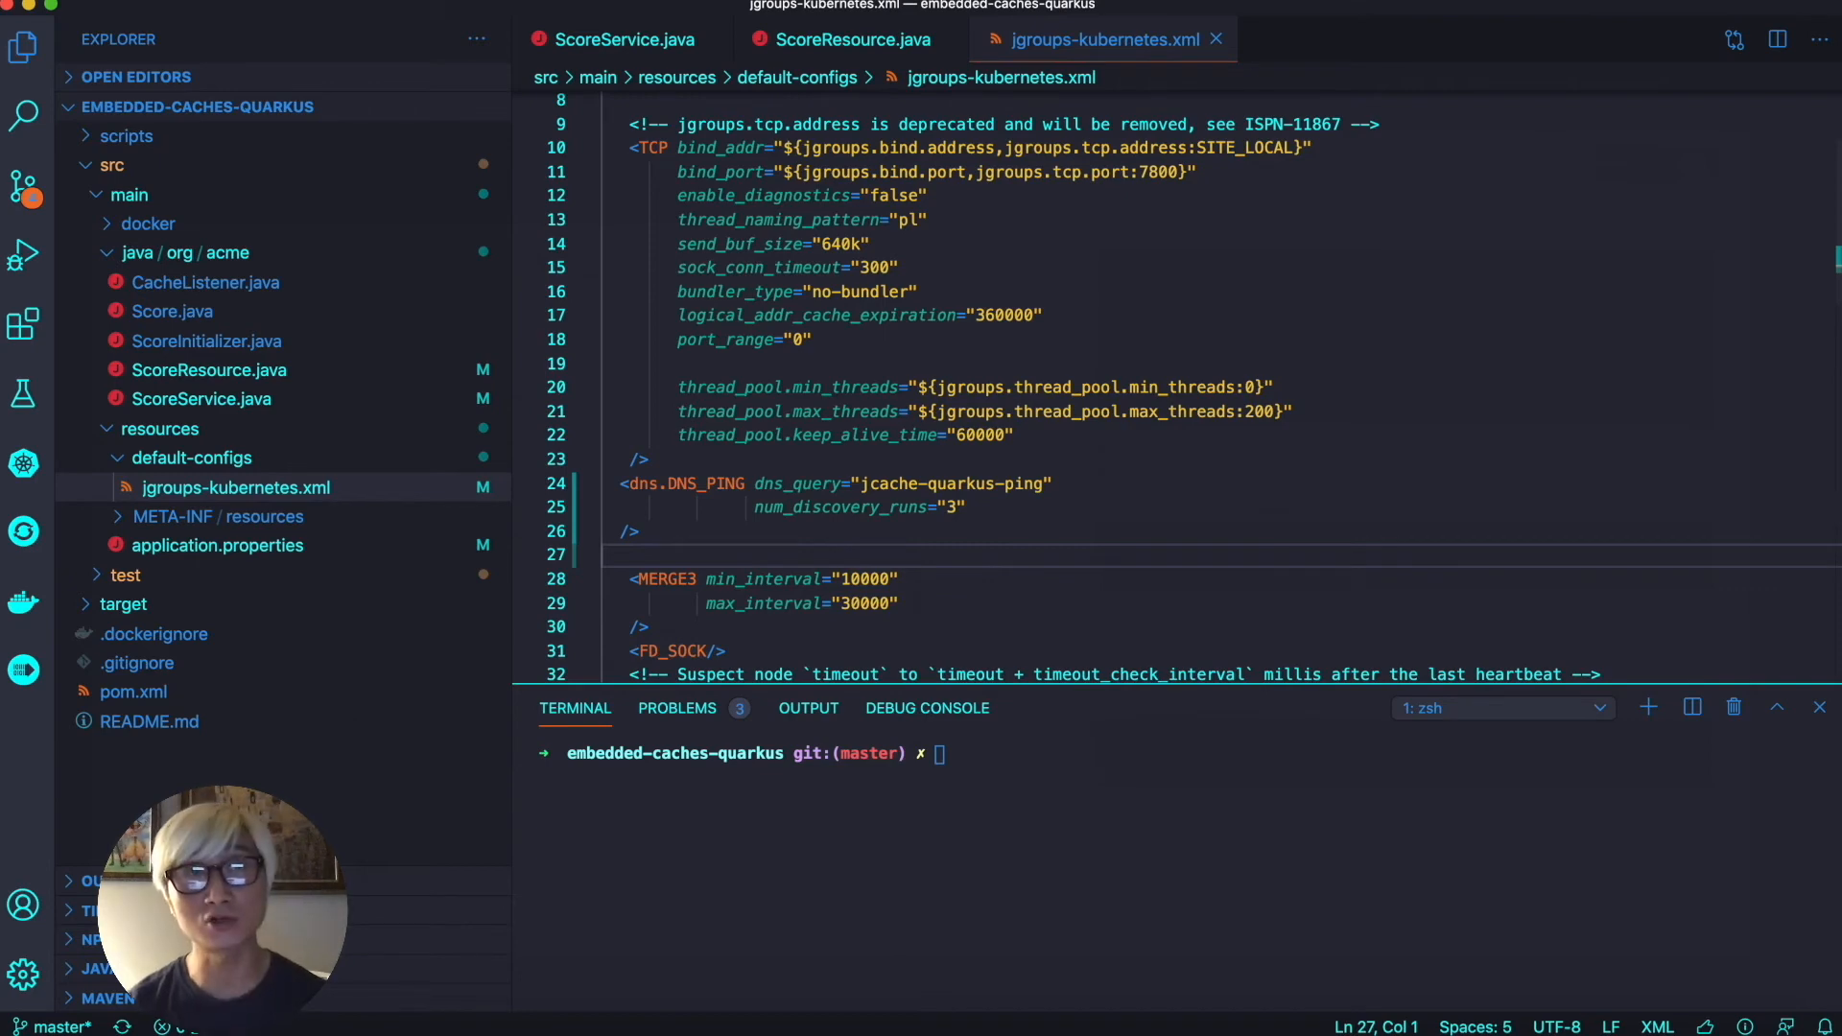
click(204, 282)
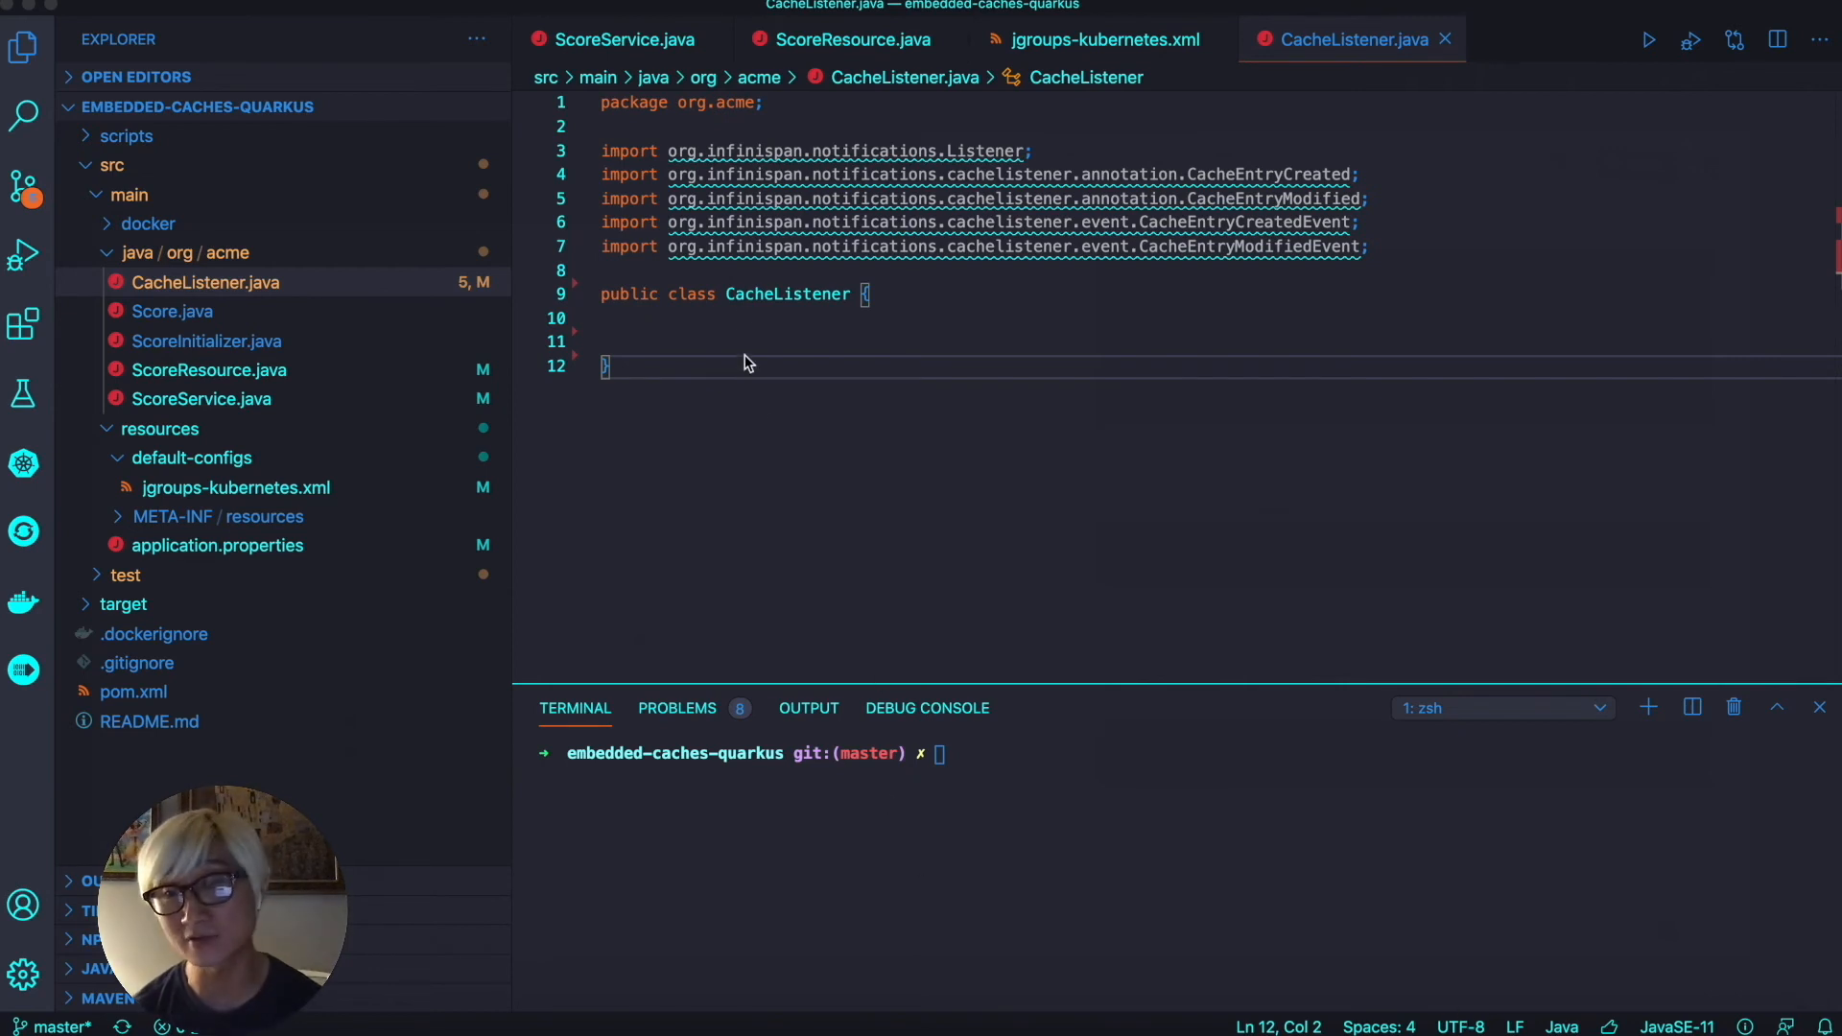
text(@Listener)
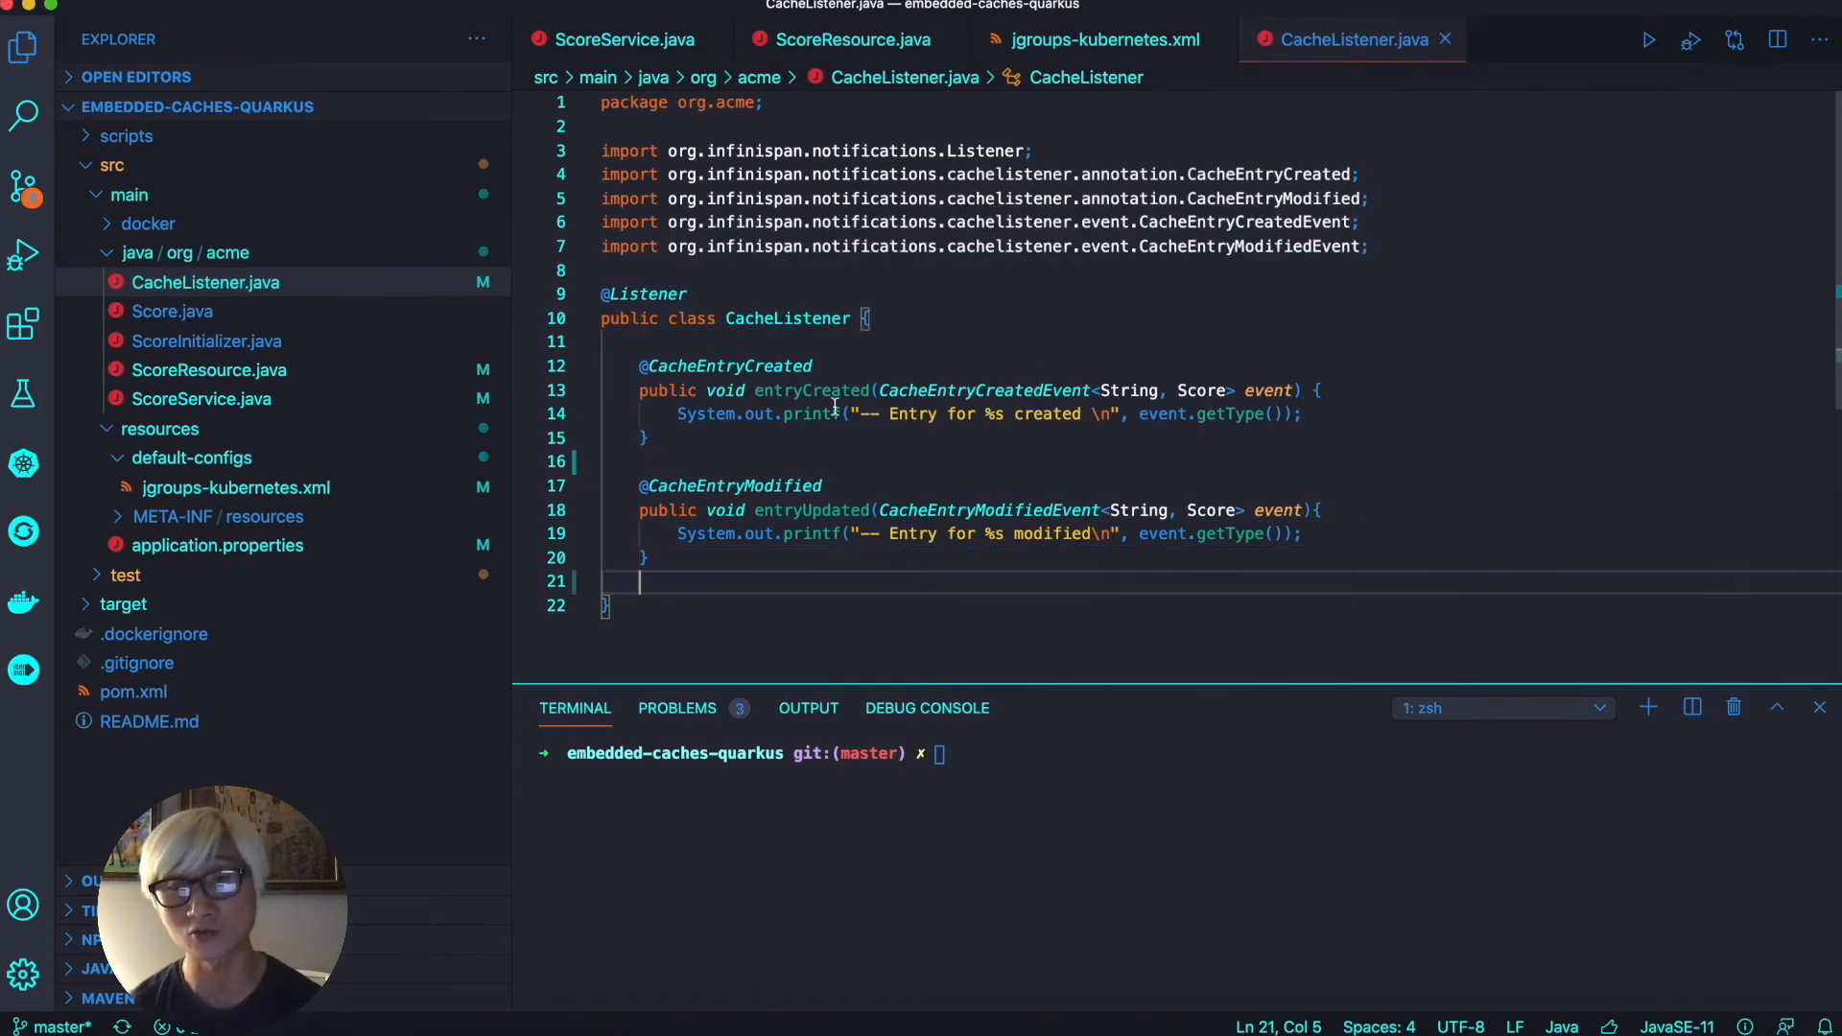
double_click(811, 391)
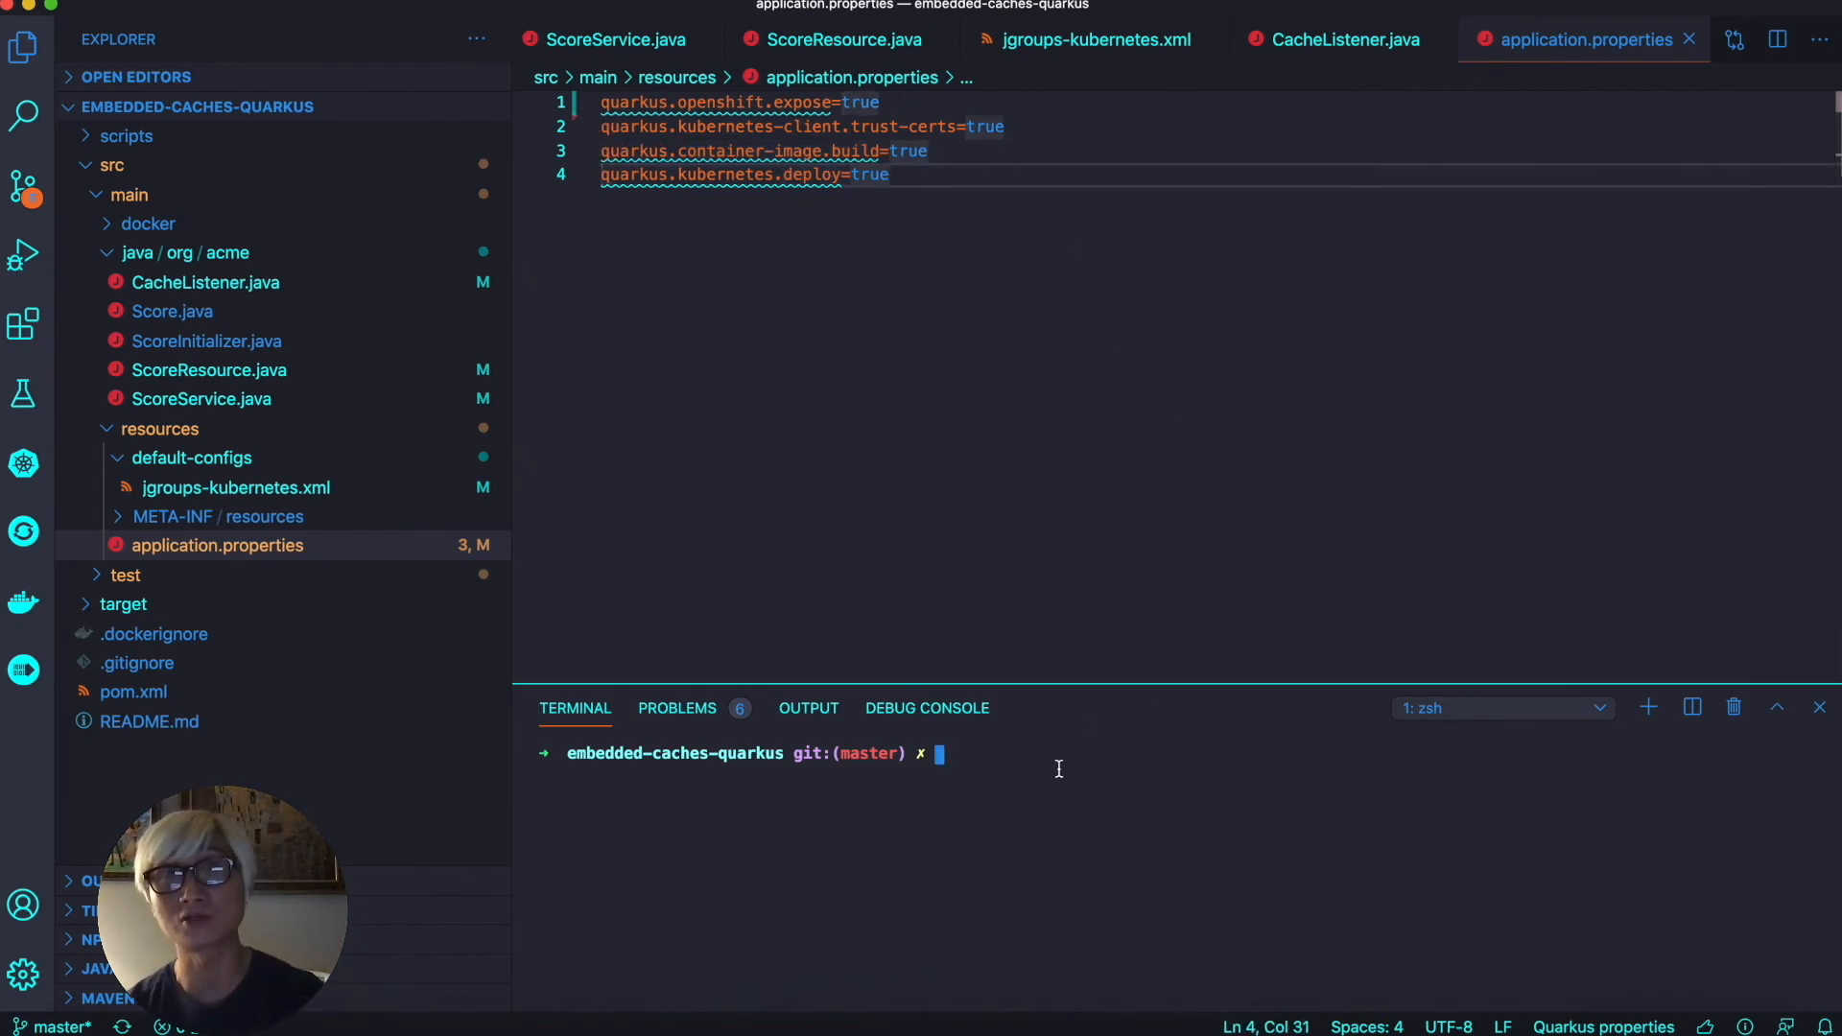
Run mvn clean package in the terminal to build and deploy the app to OpenShift
text(oc)
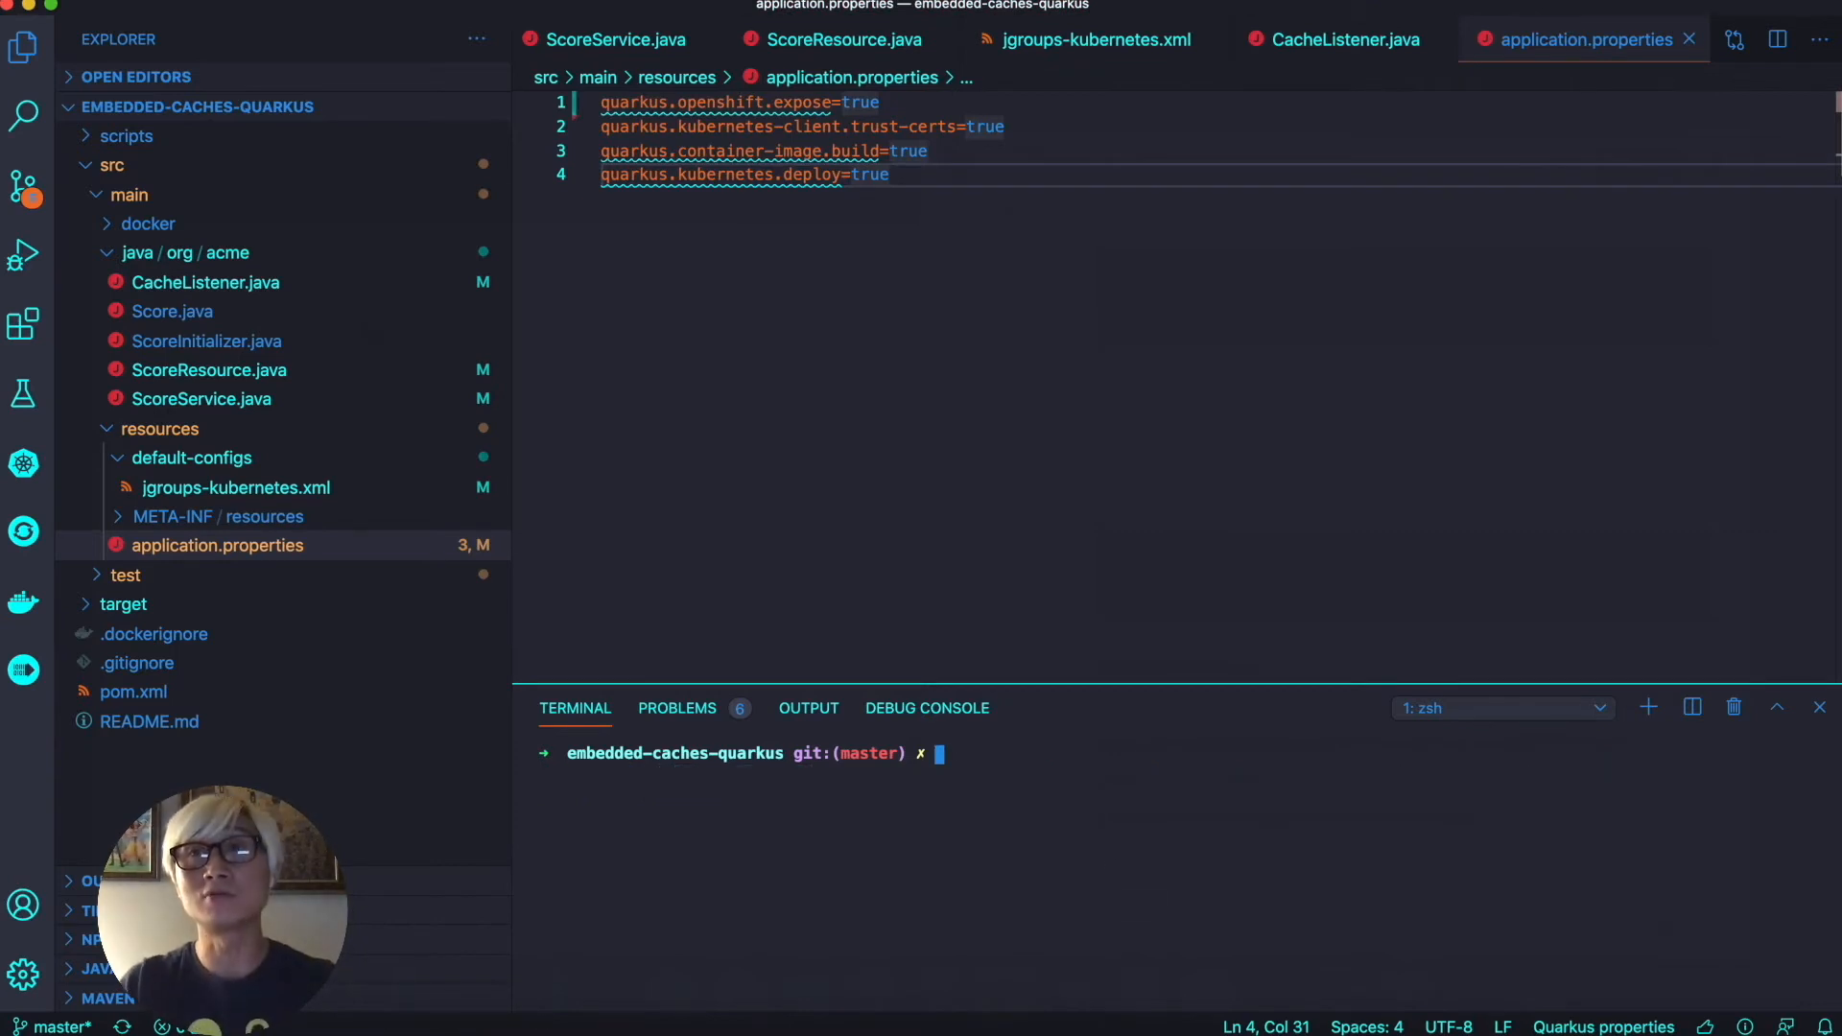
text(mvn clean)
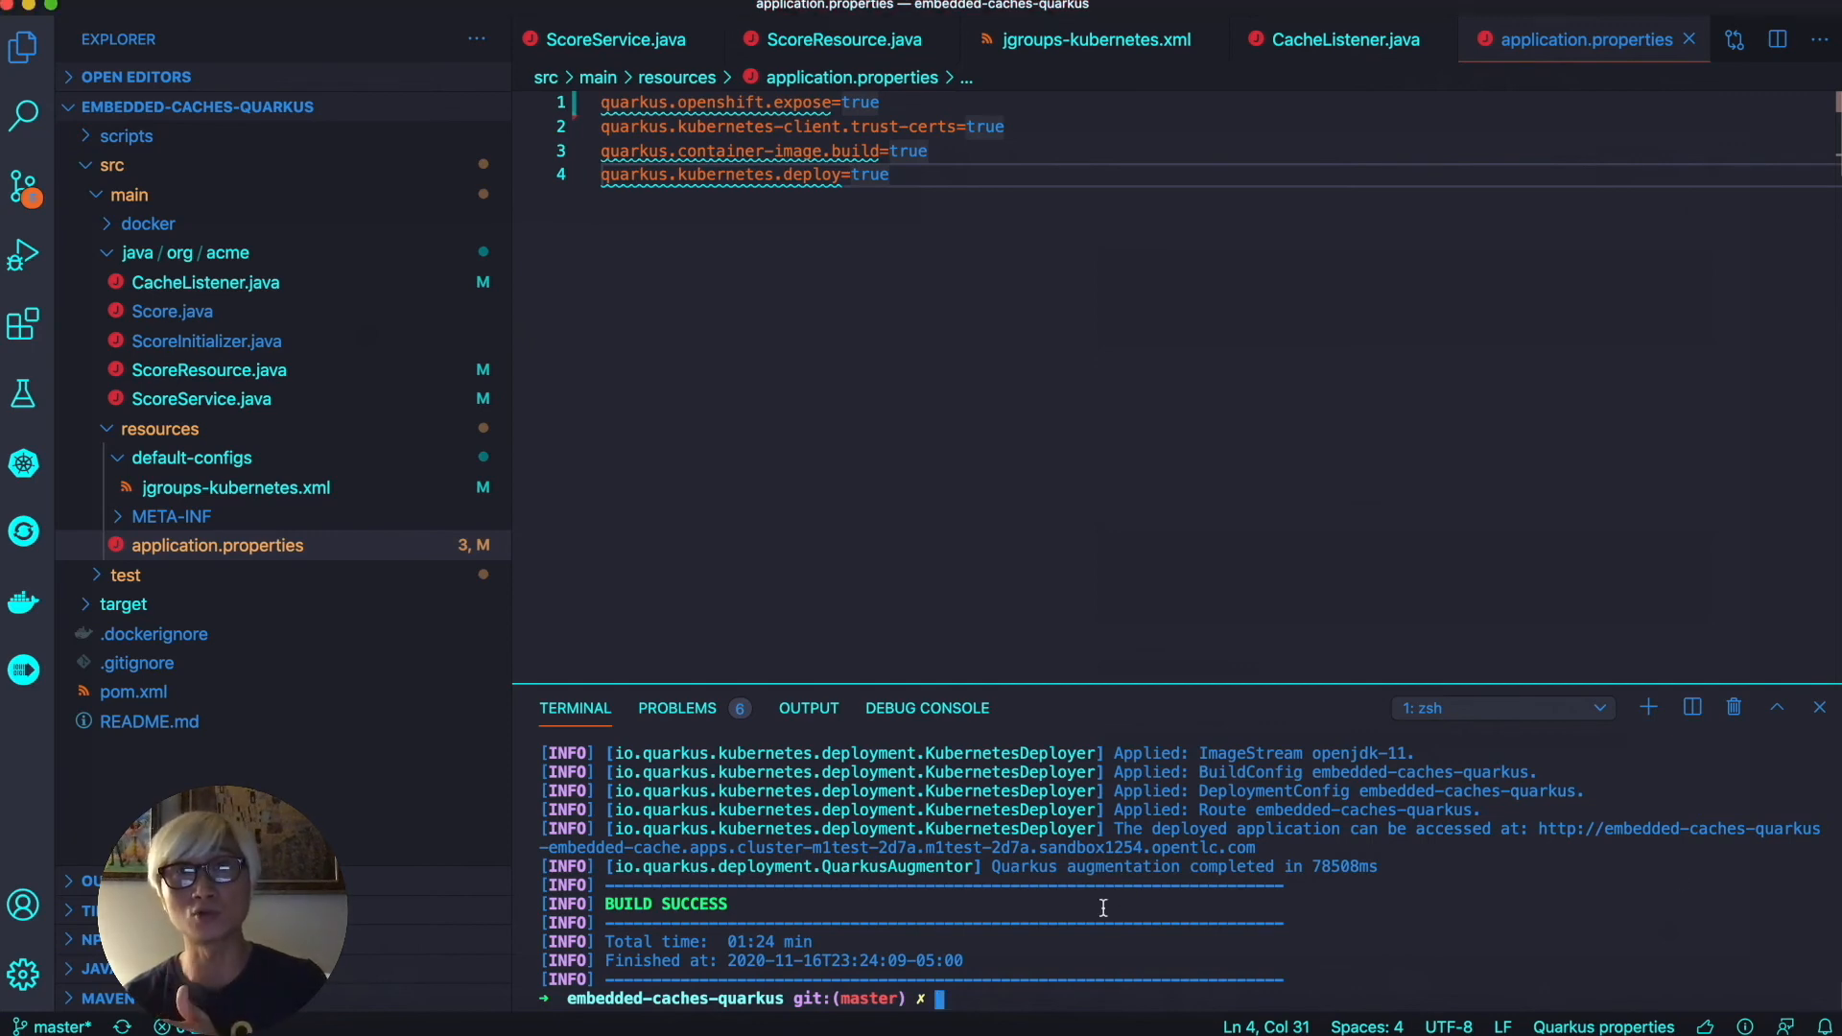
Run oc scale dc/embedded-caches-quarkus --replicas=2 after picking the deployment config name
double_click(665, 904)
text(oc get dc)
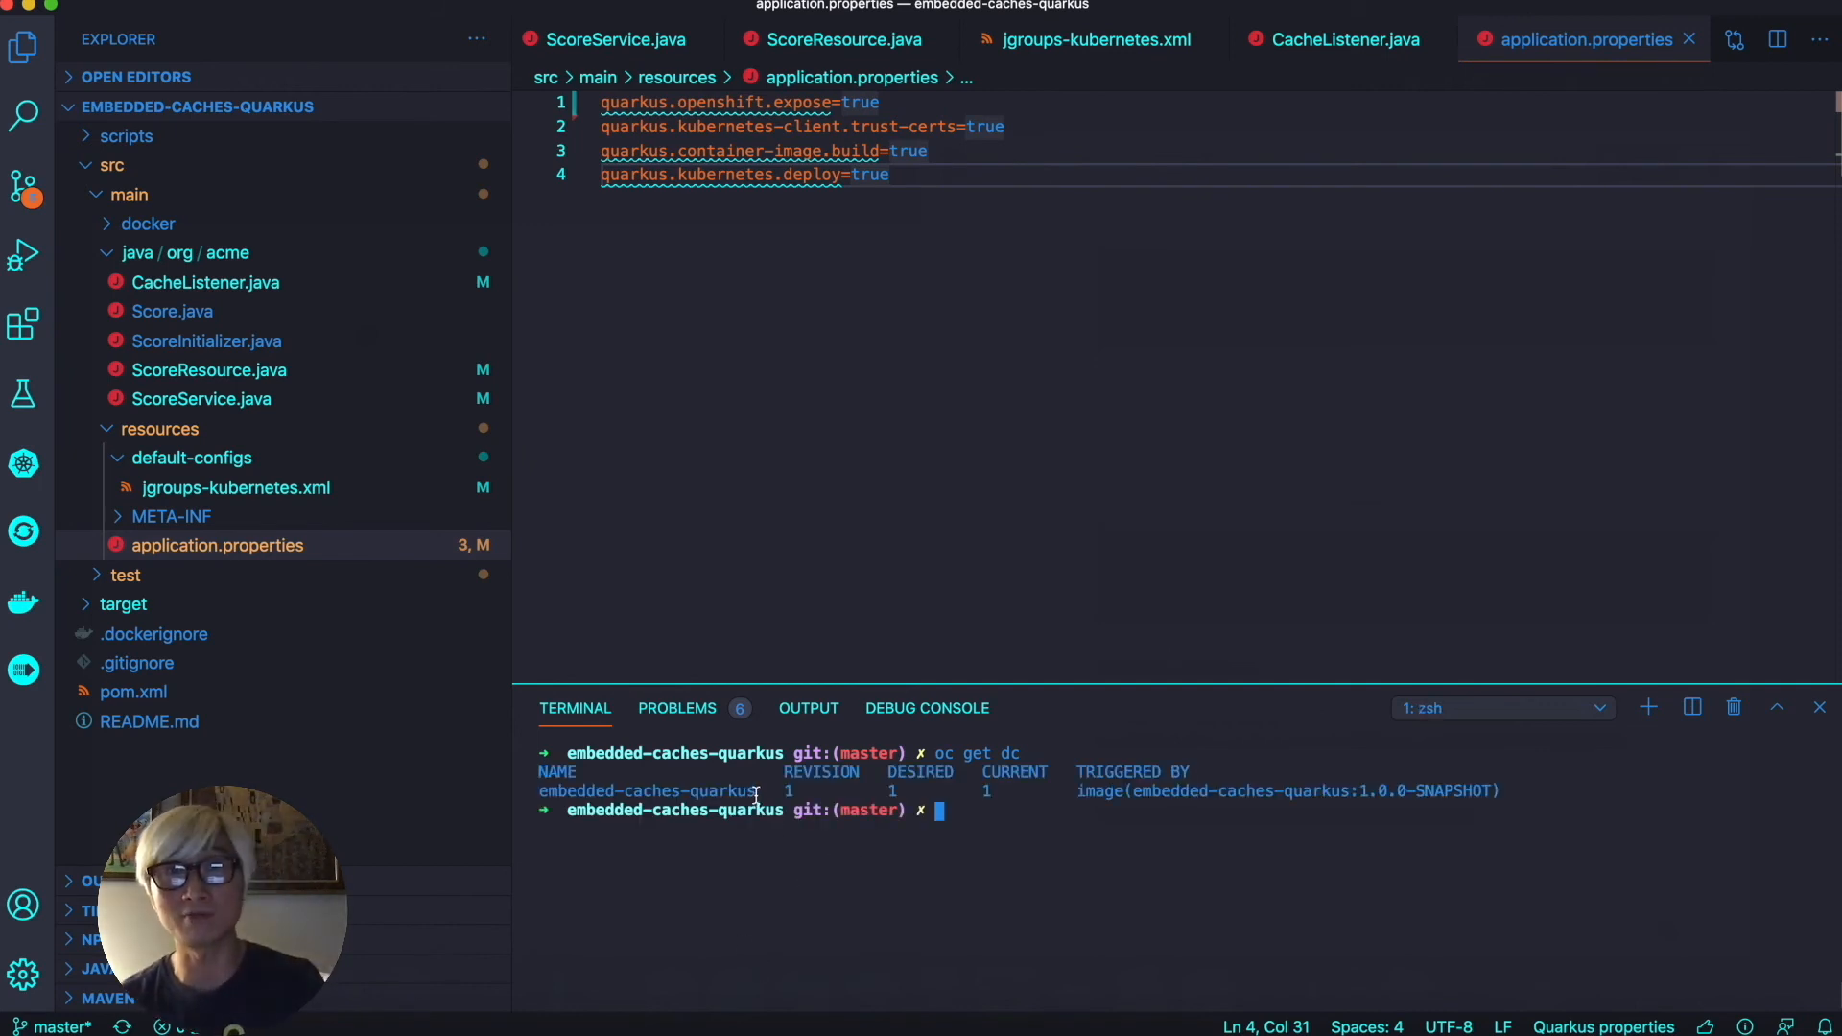
double_click(646, 791)
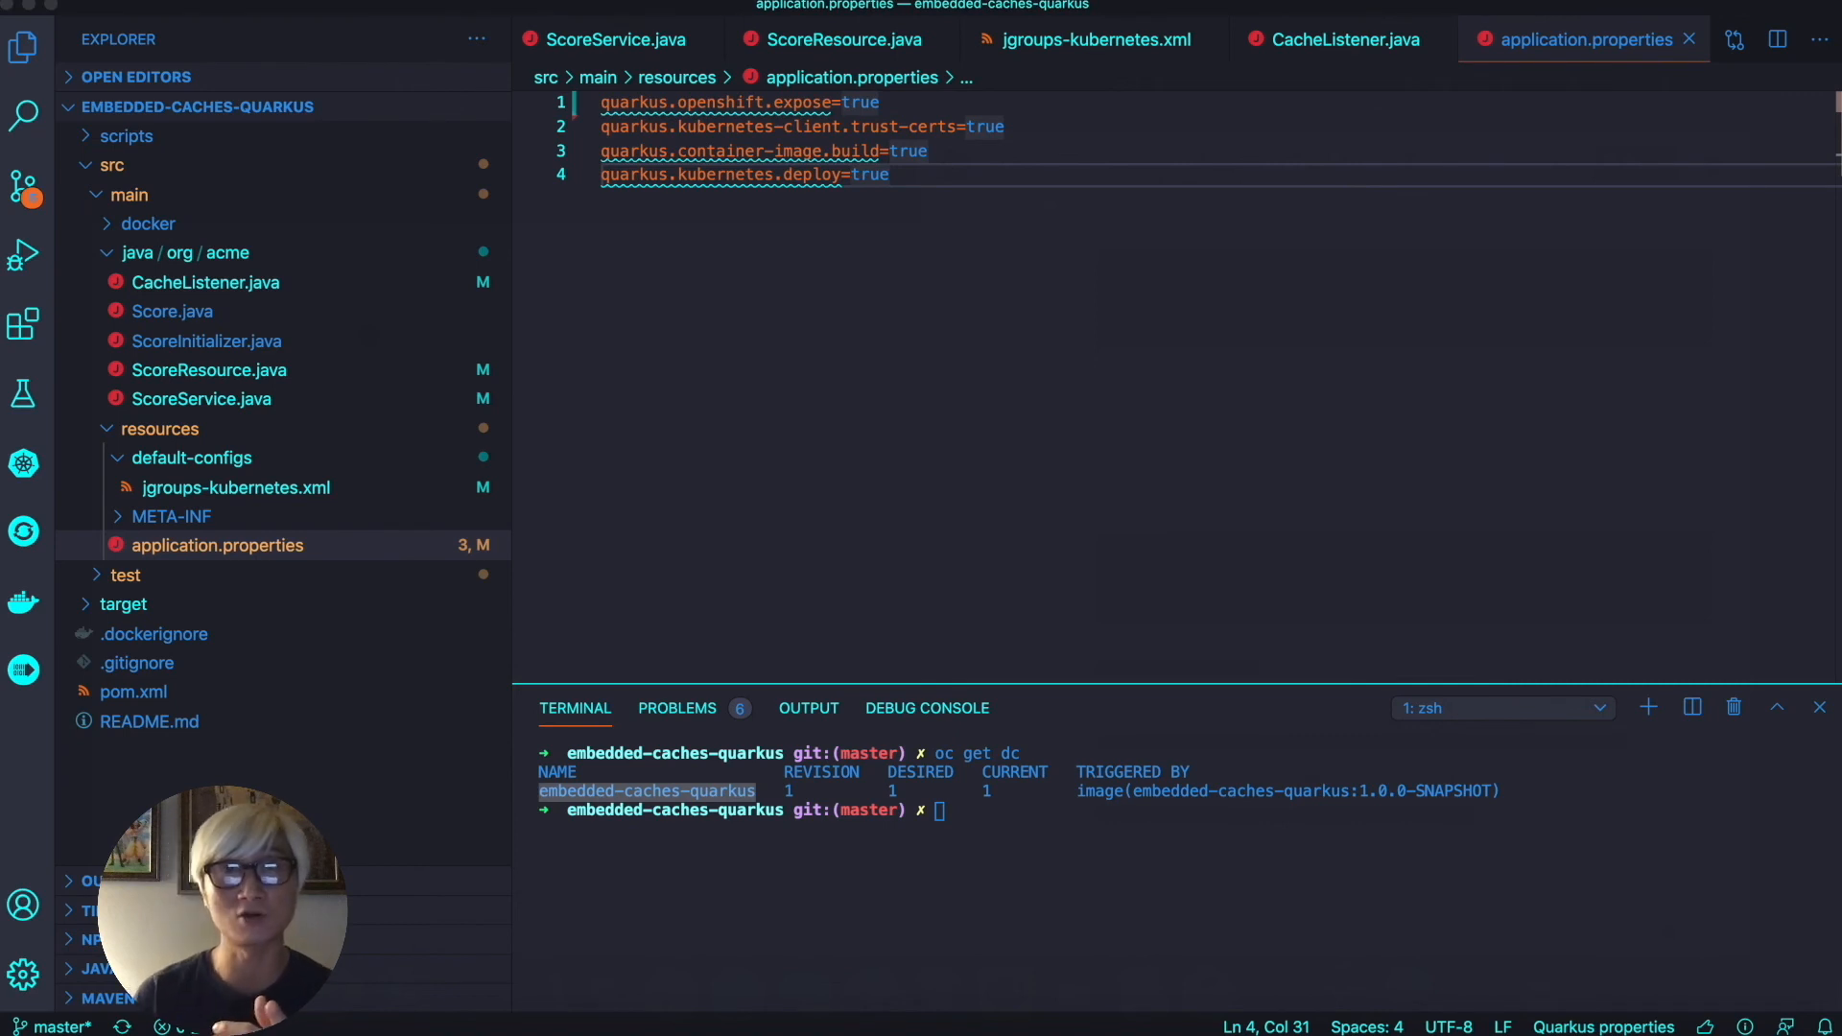
mouse_move(739, 849)
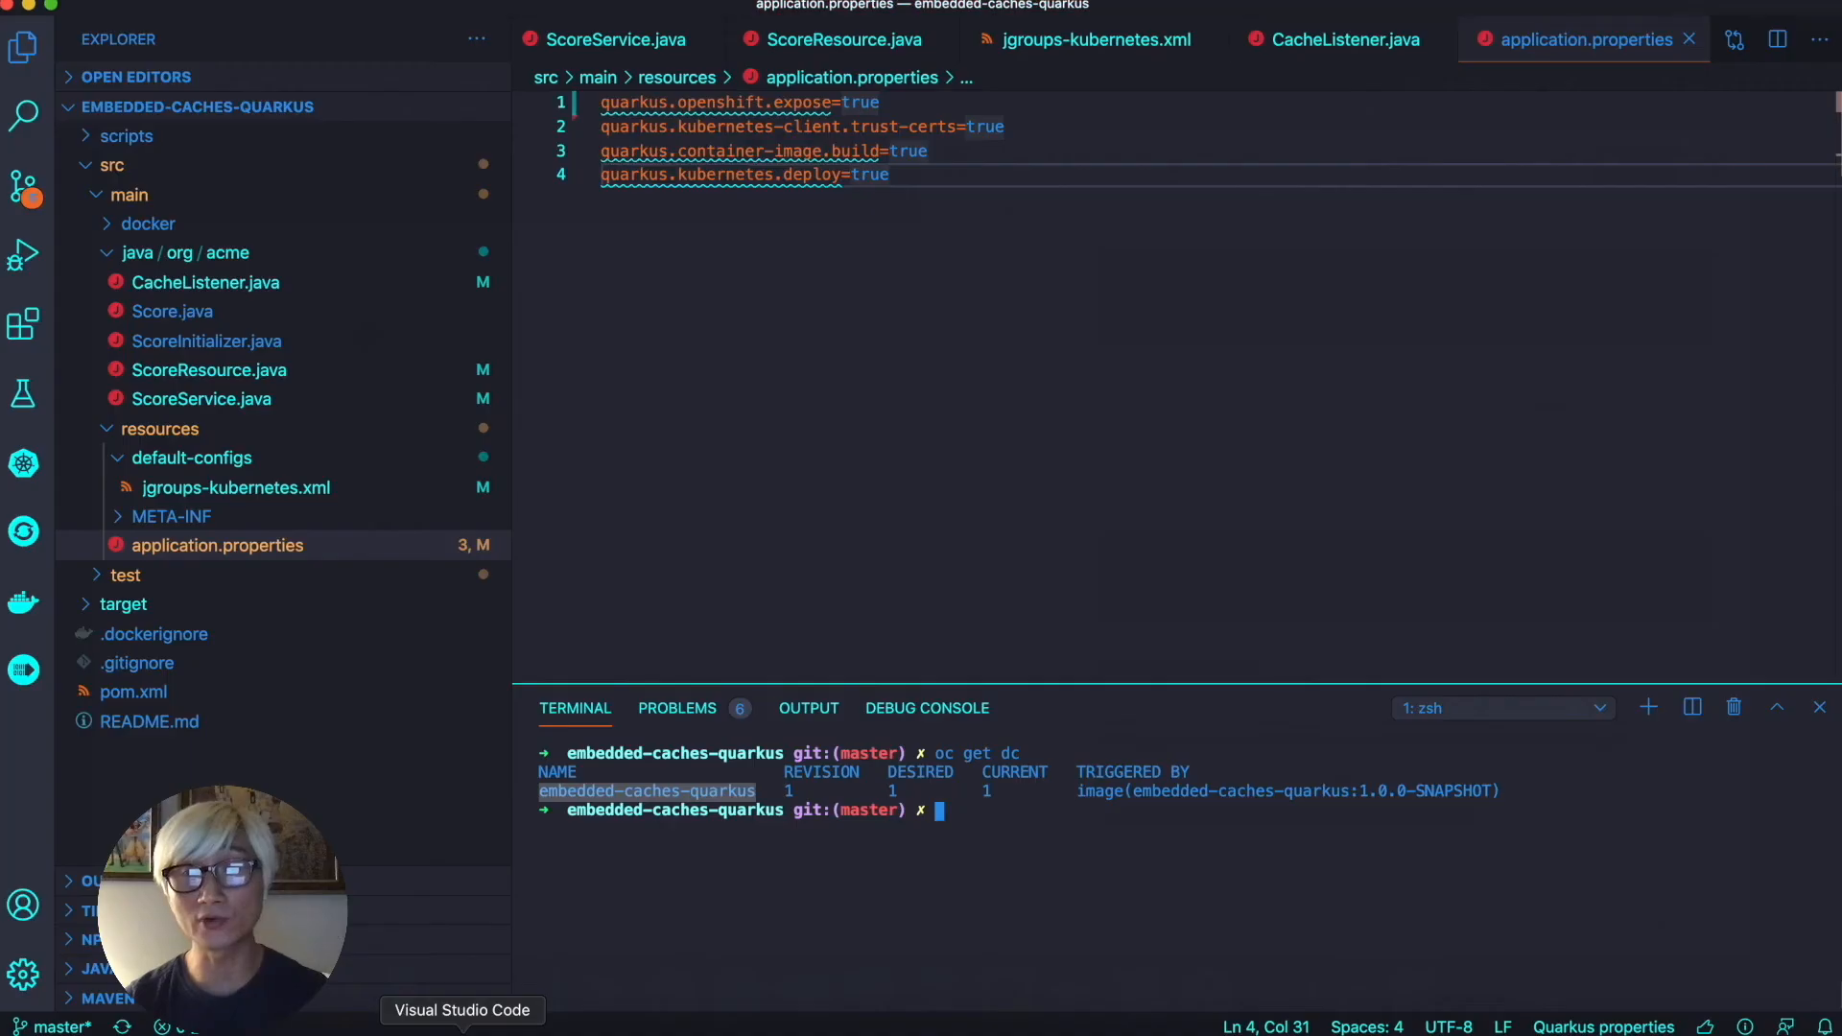
text(oc scale dc/embedded-caches-quarkus --replicas=2)
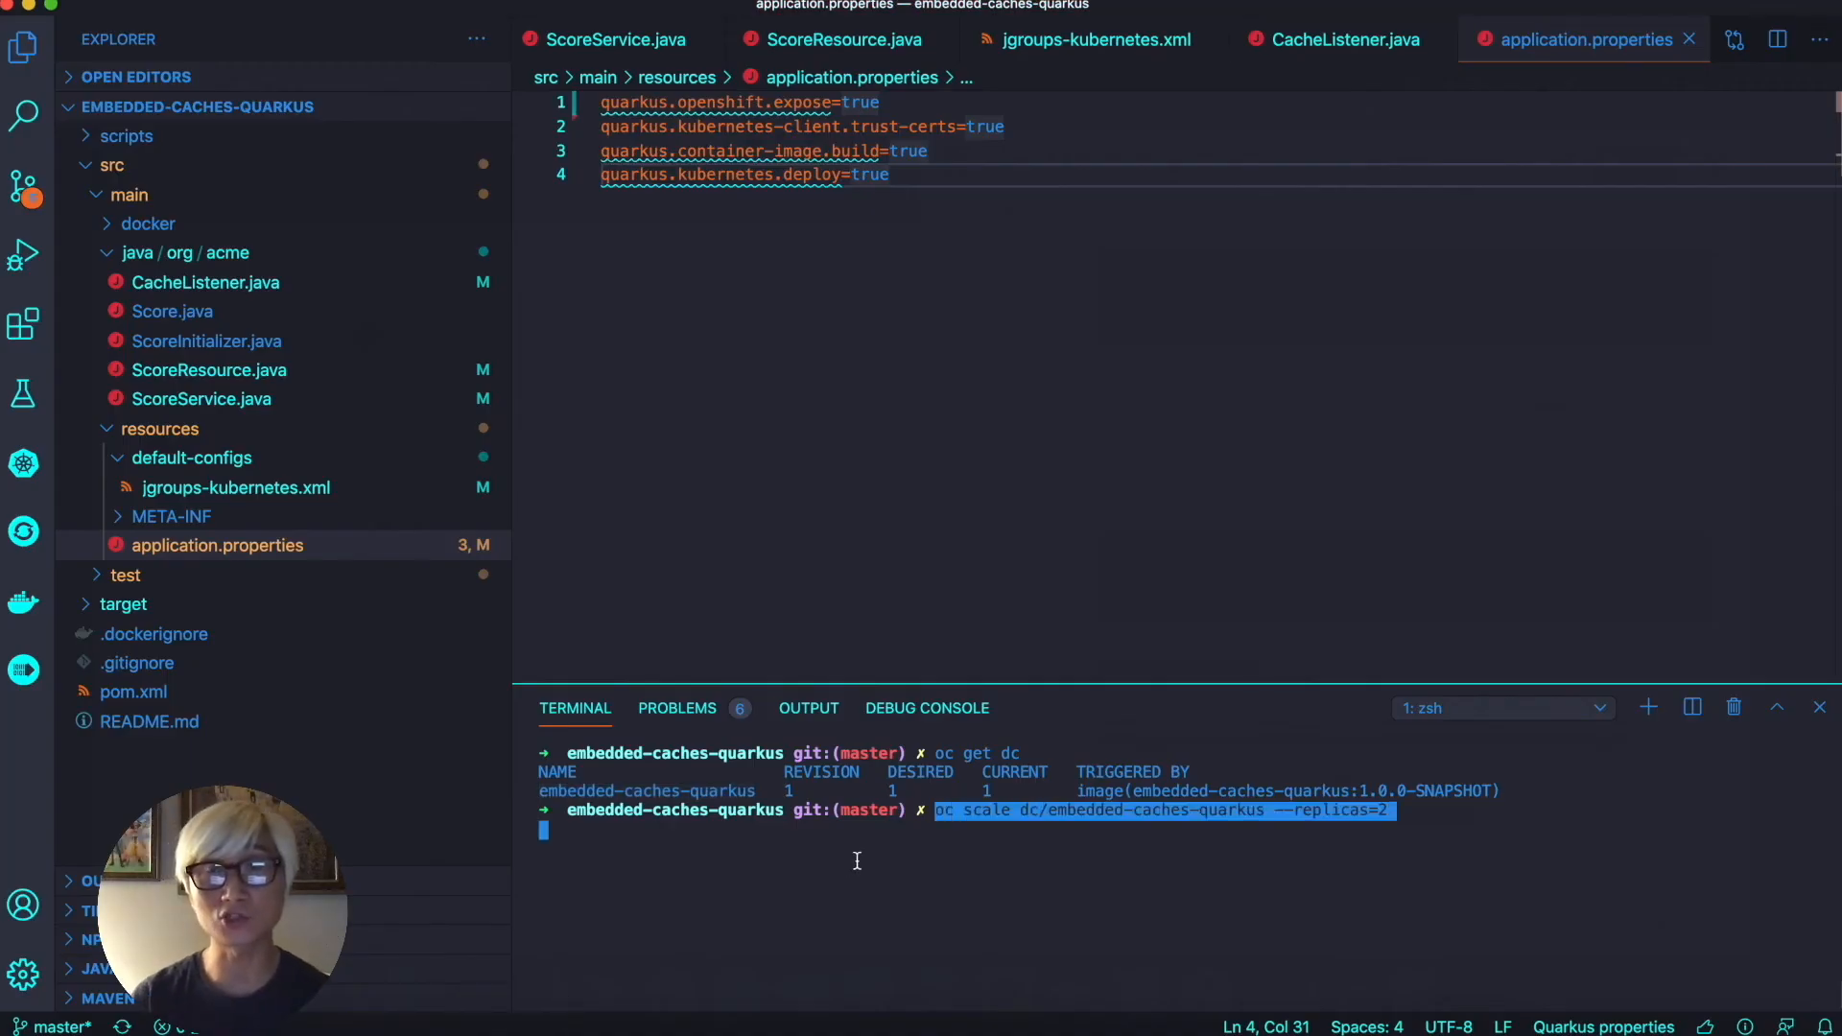
key(Enter)
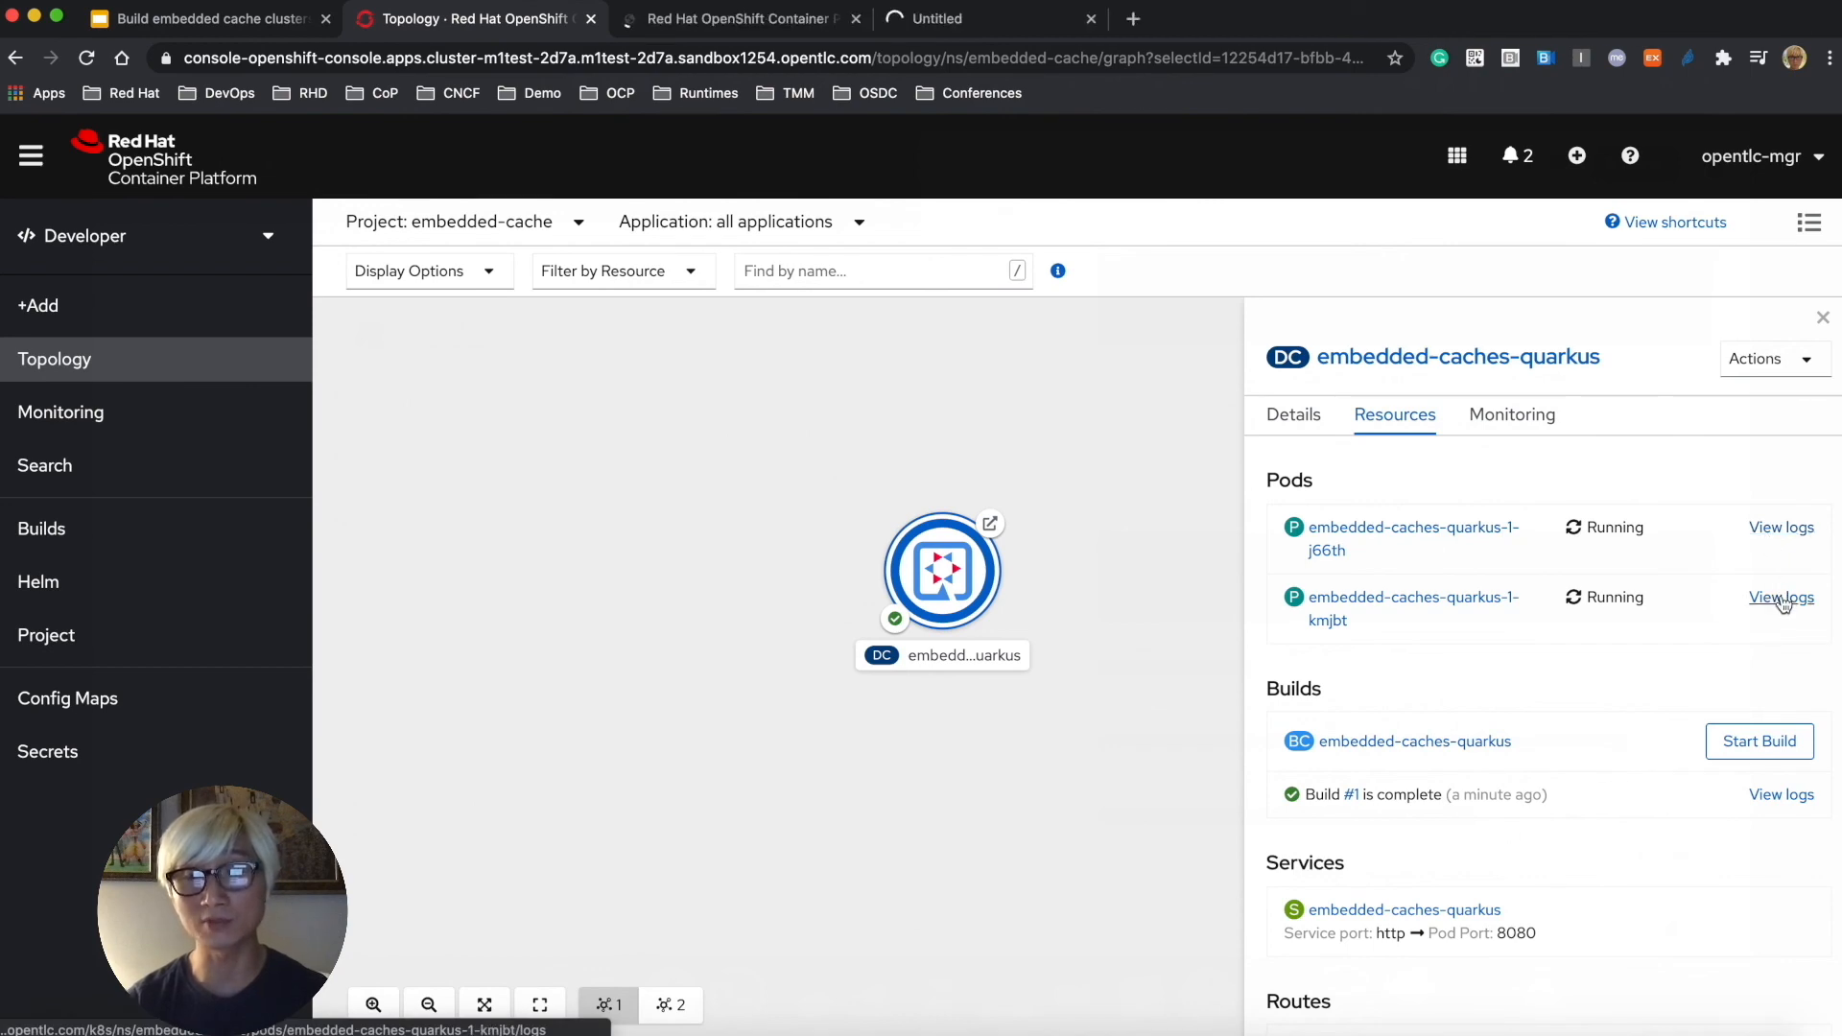
View a running pod's log showing the JGroups cluster view and cache initialized
click(1781, 527)
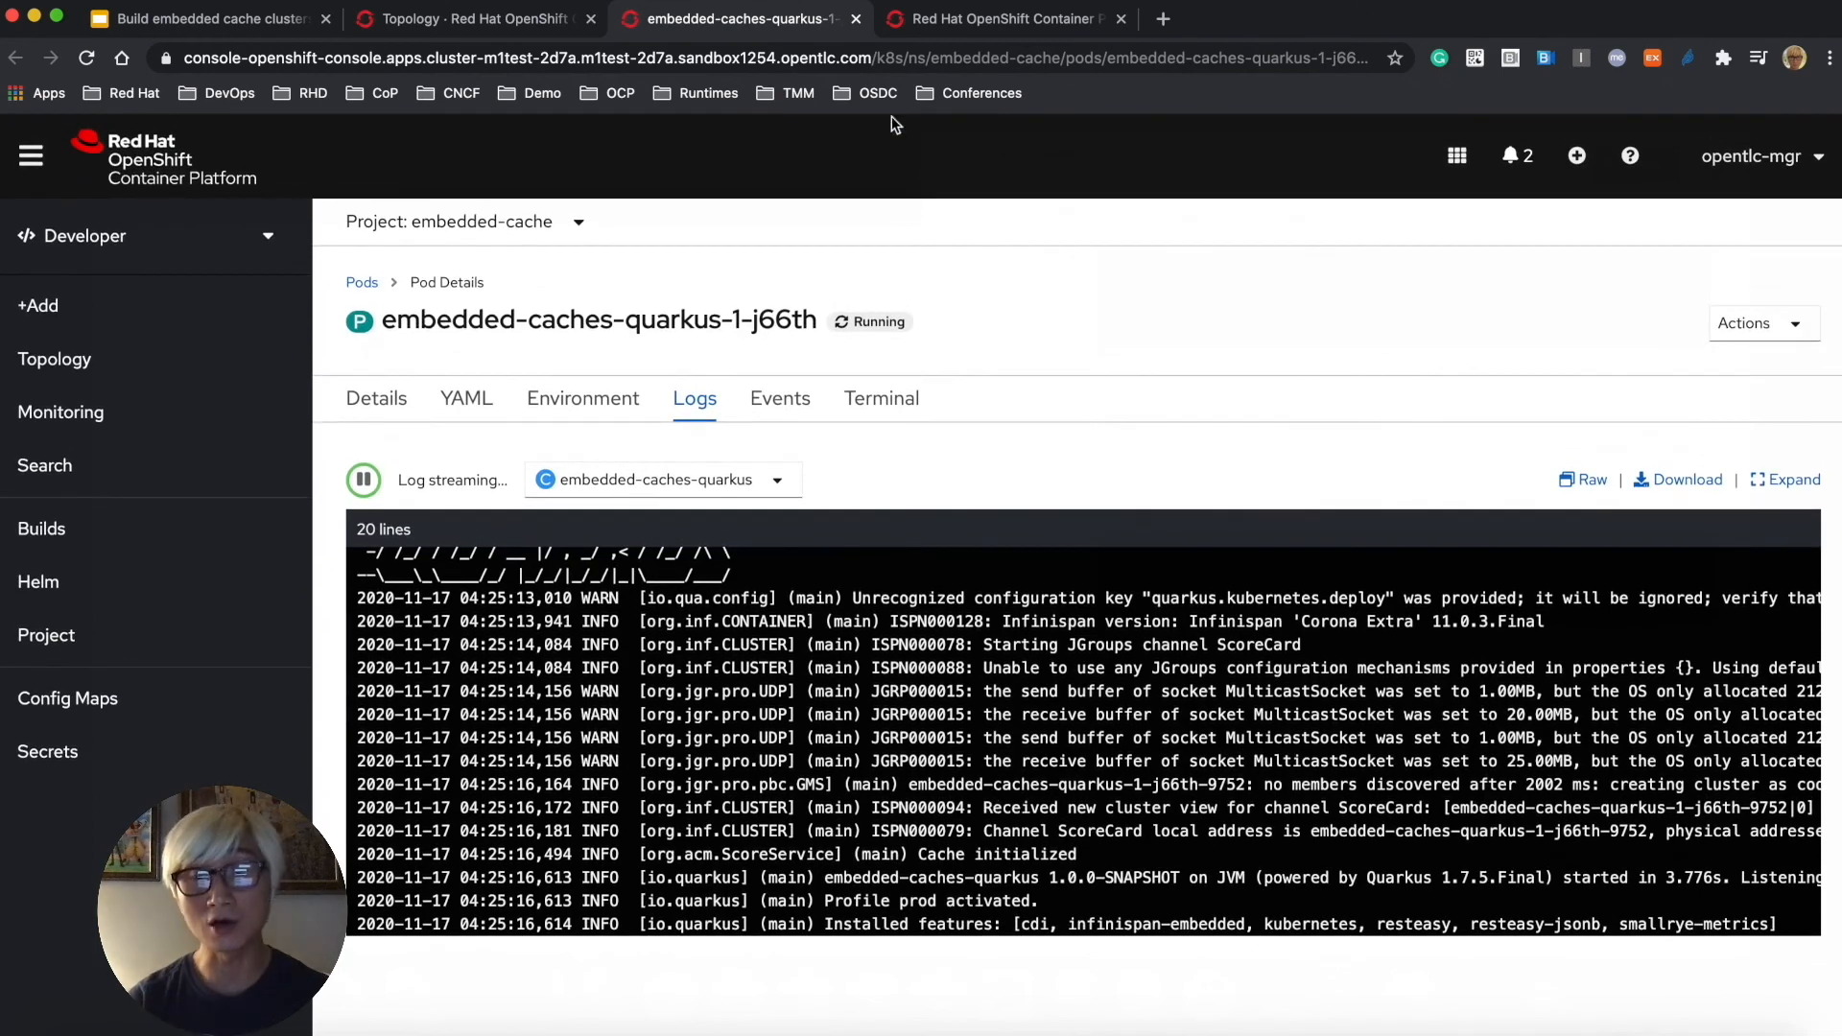
click(999, 19)
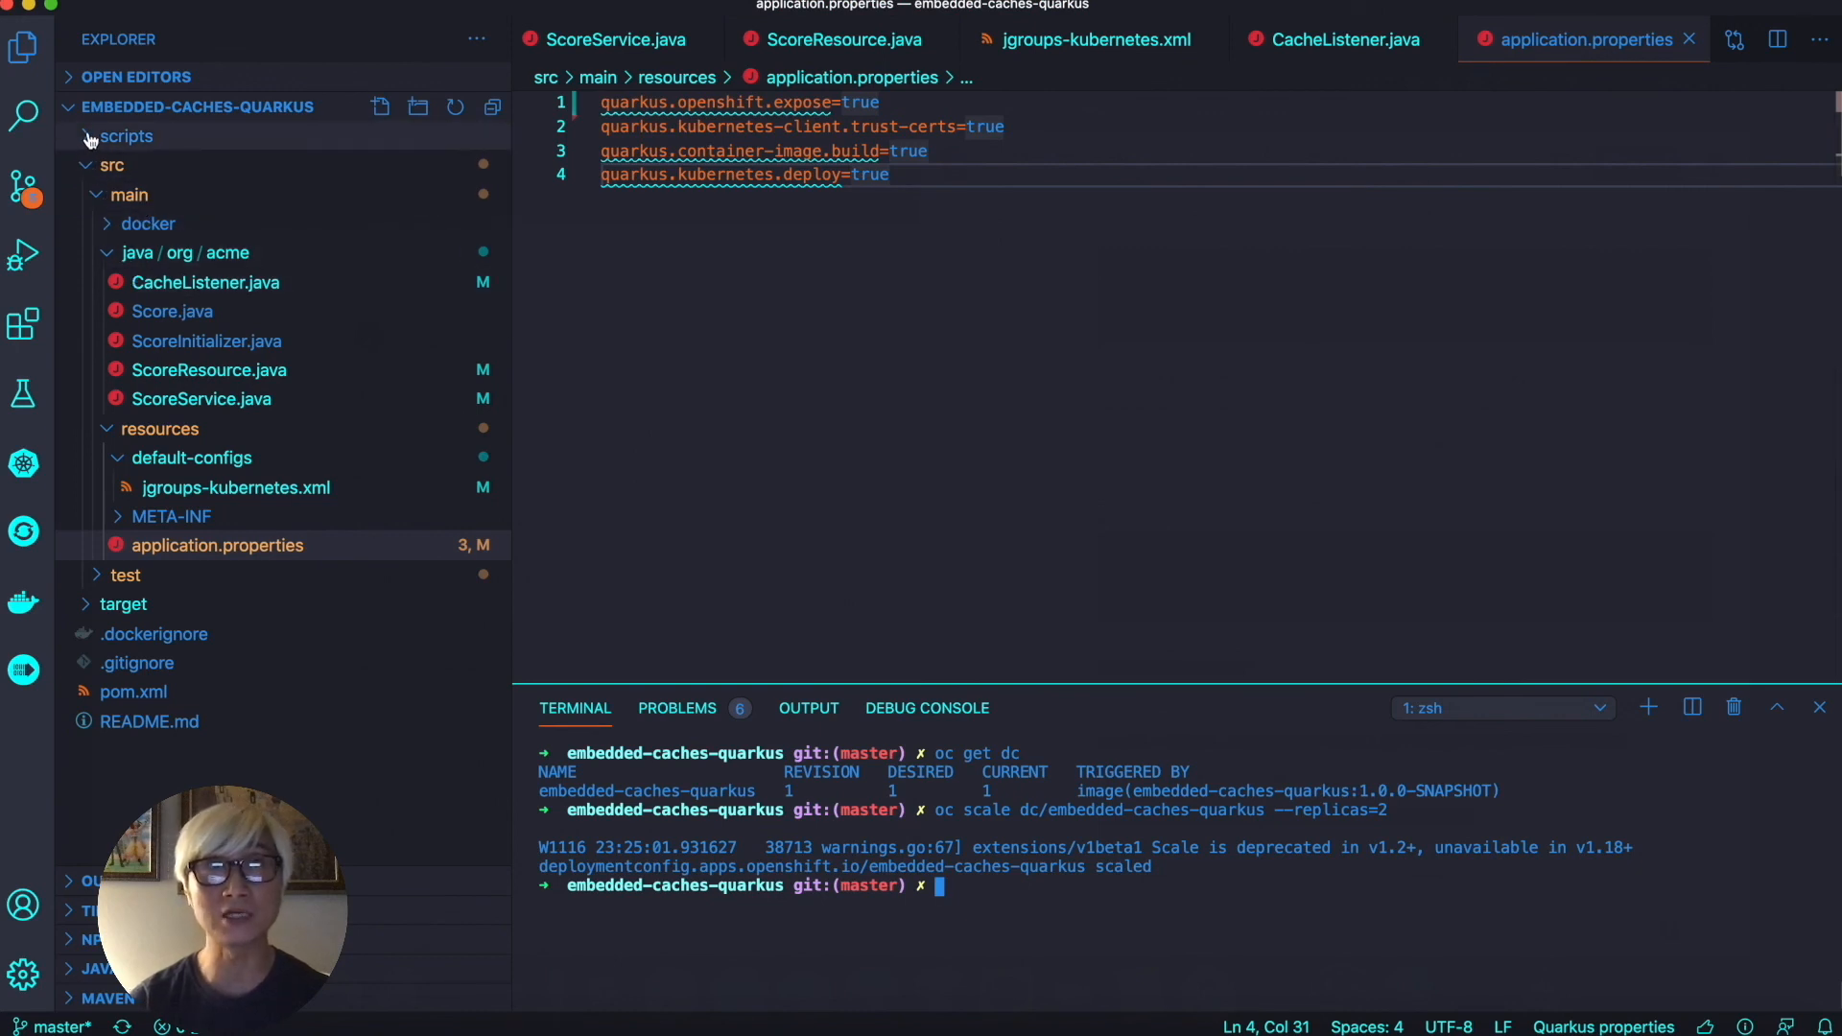
Open load.sh from scripts and select the old host in its export EP line
click(126, 136)
text(oc get route)
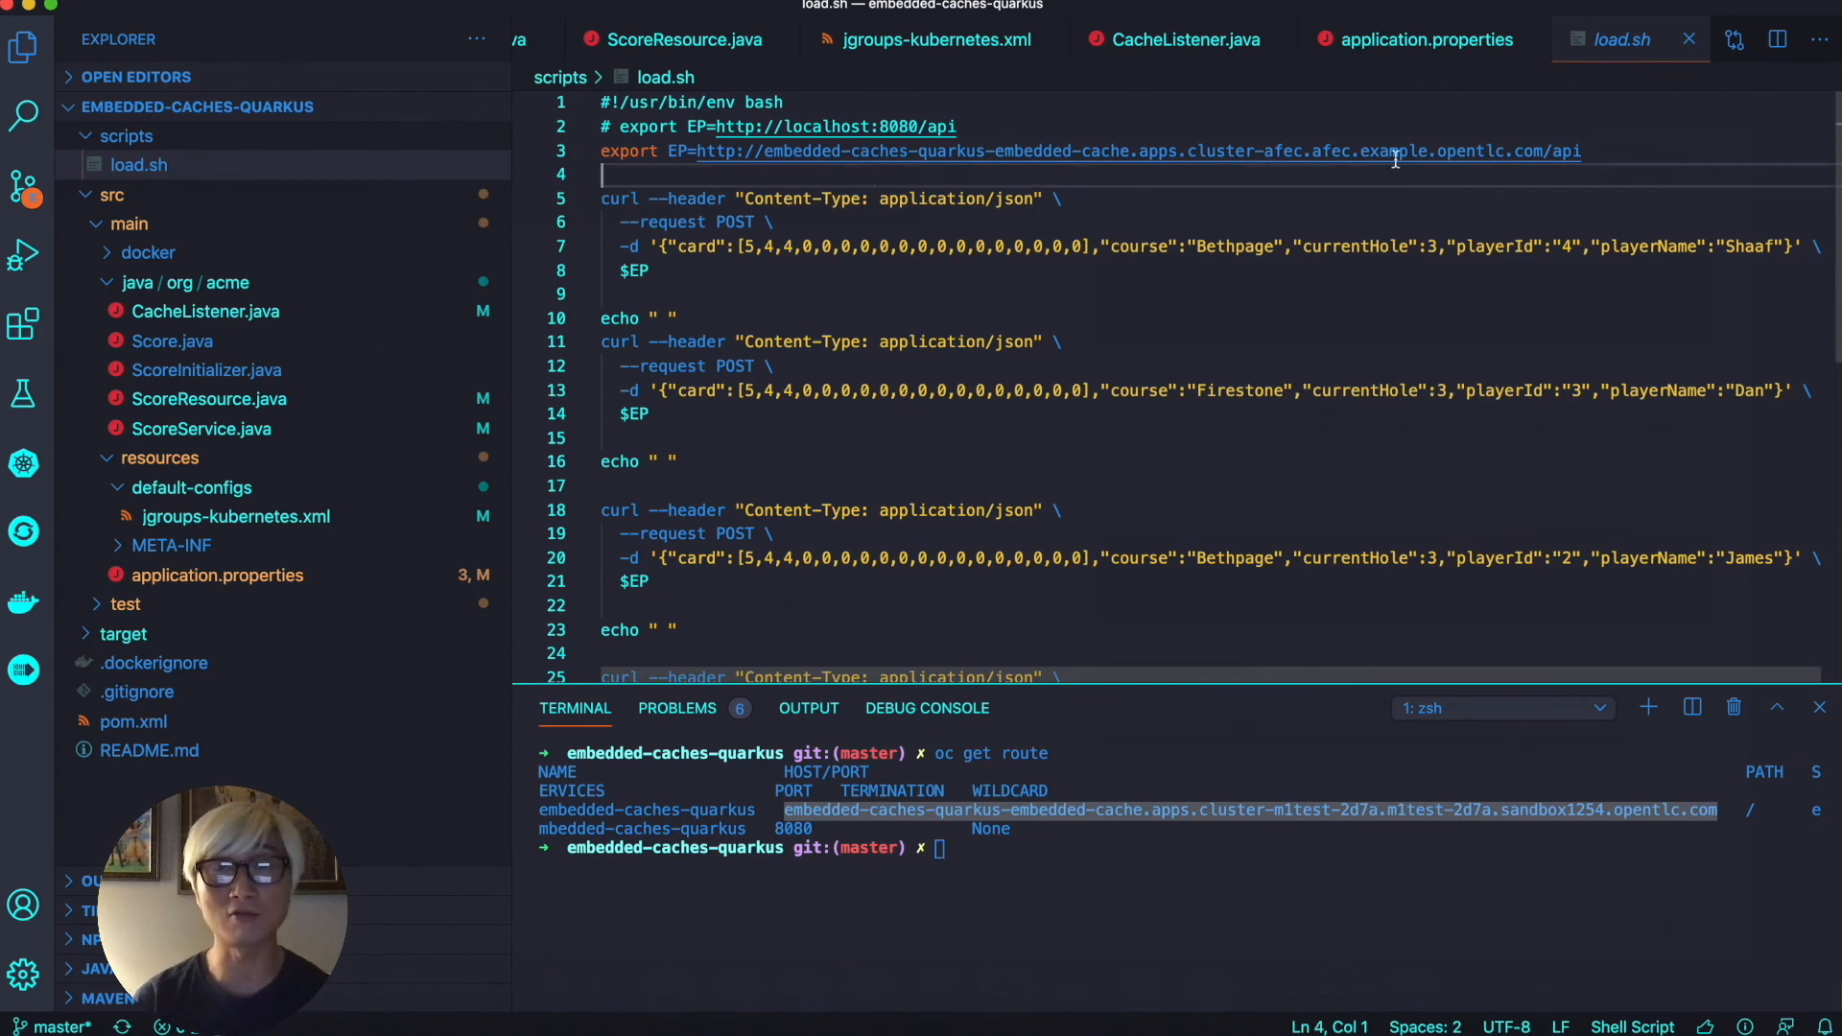
drag(761, 151, 1551, 151)
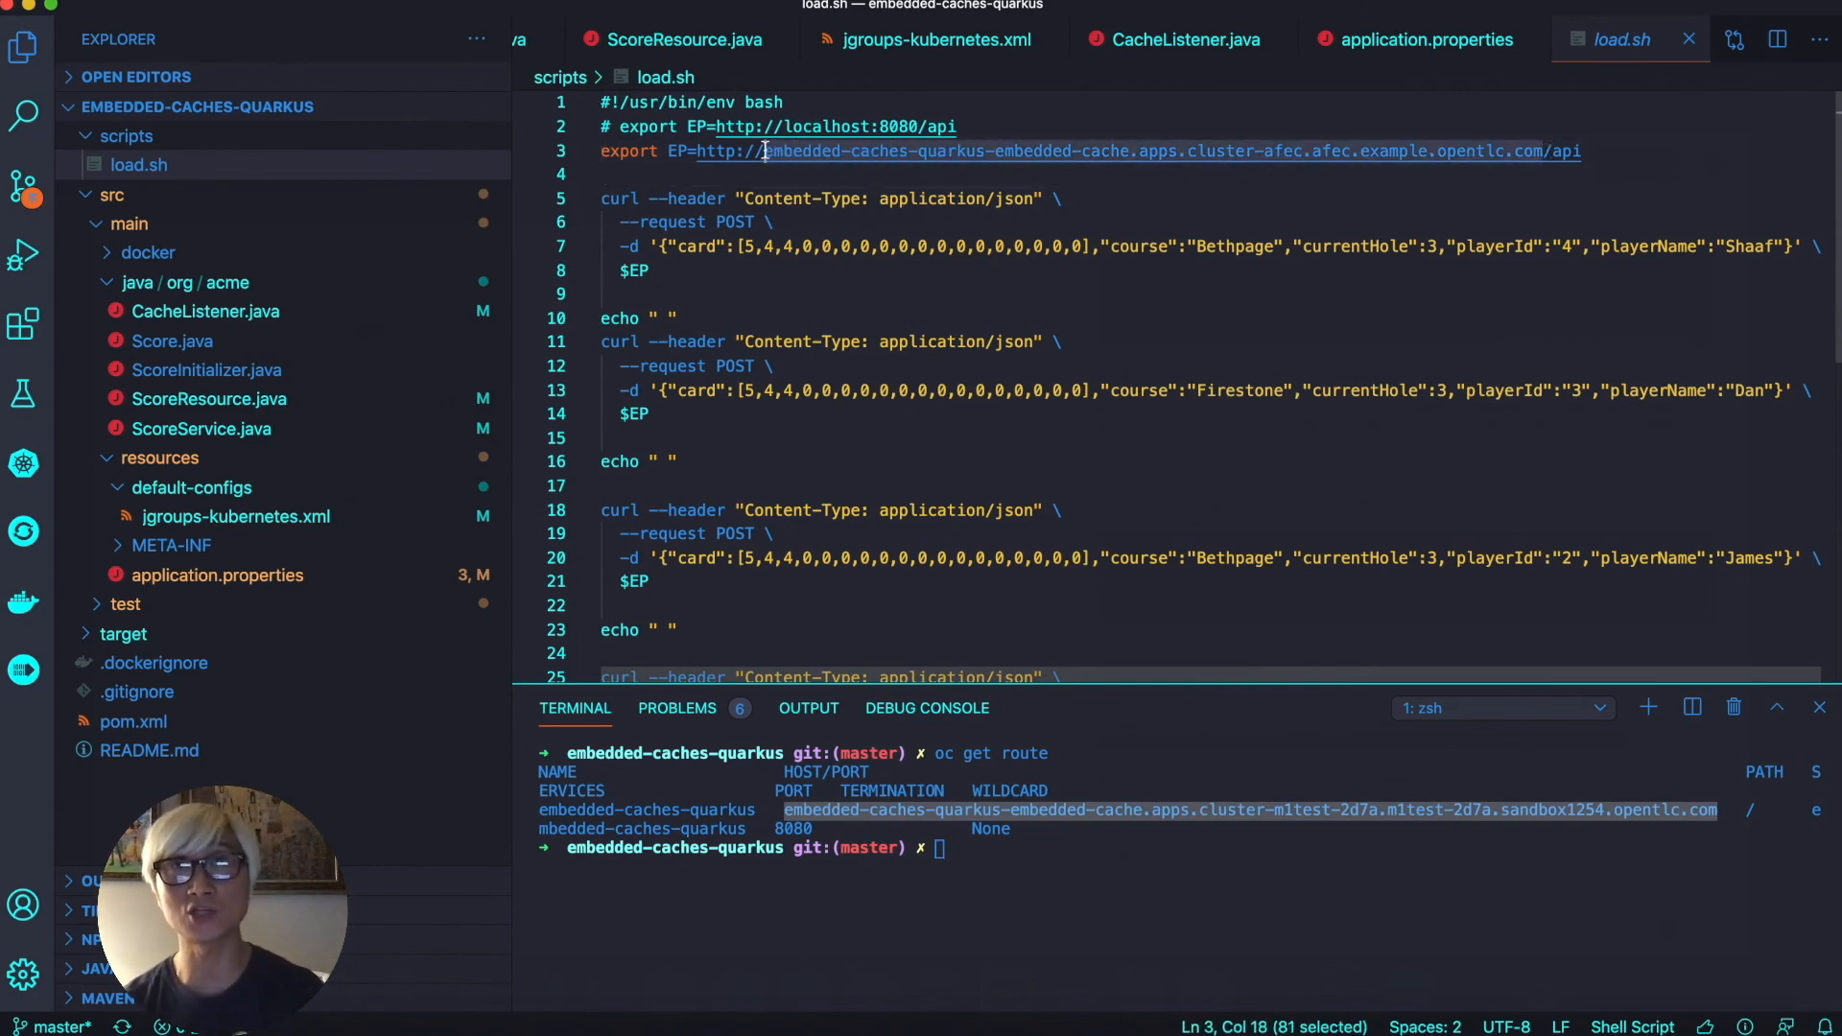